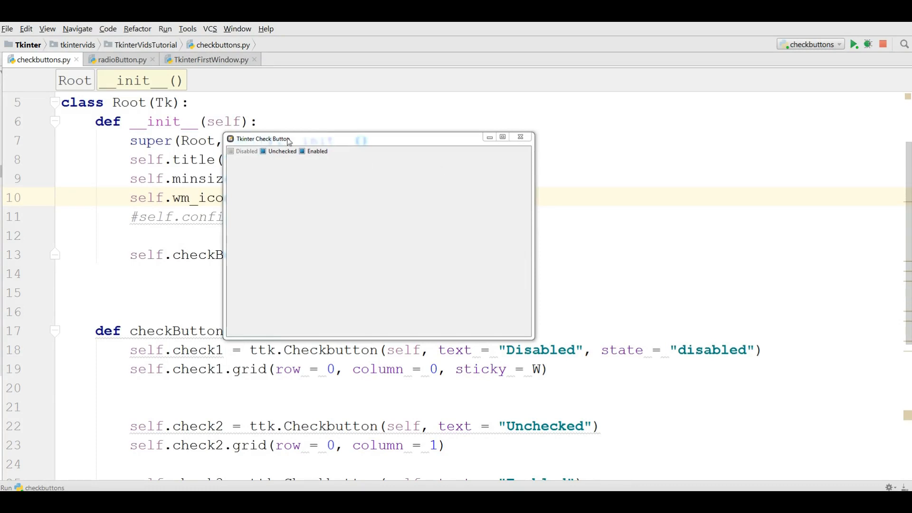
Drag the running Tkinter Check Button demo window aside before closing it.
left_click_drag(285, 139, 233, 117)
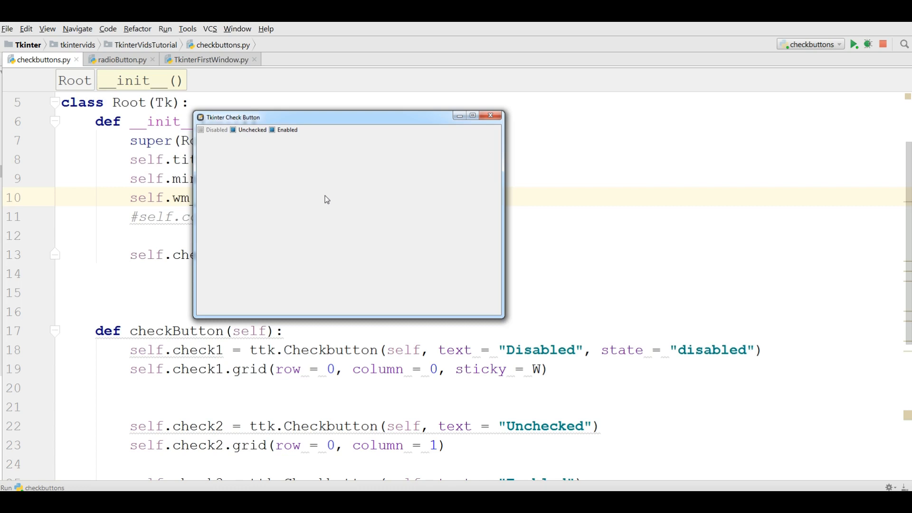
mouse_move(281, 186)
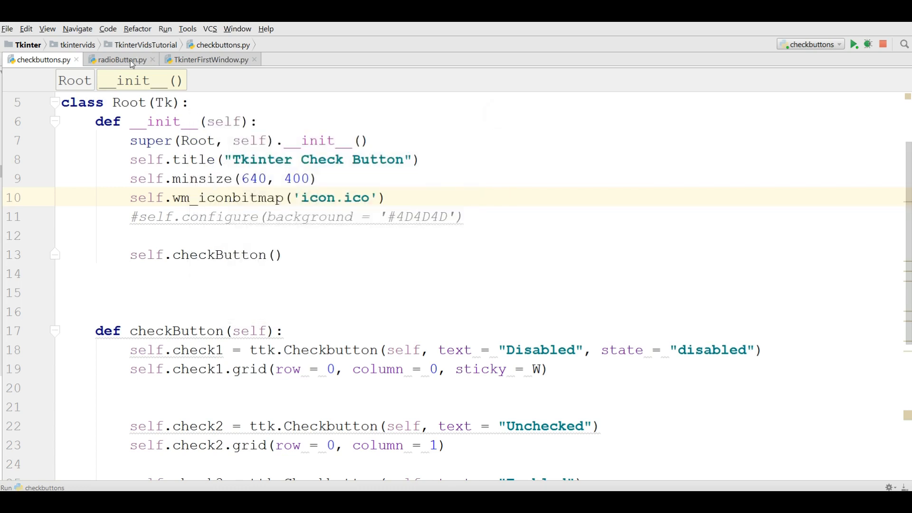
Paste the TkinterFirstWindow.py starter code into radioButton.py and retitle the window "Tkinter Radio Button".
left_click(122, 59)
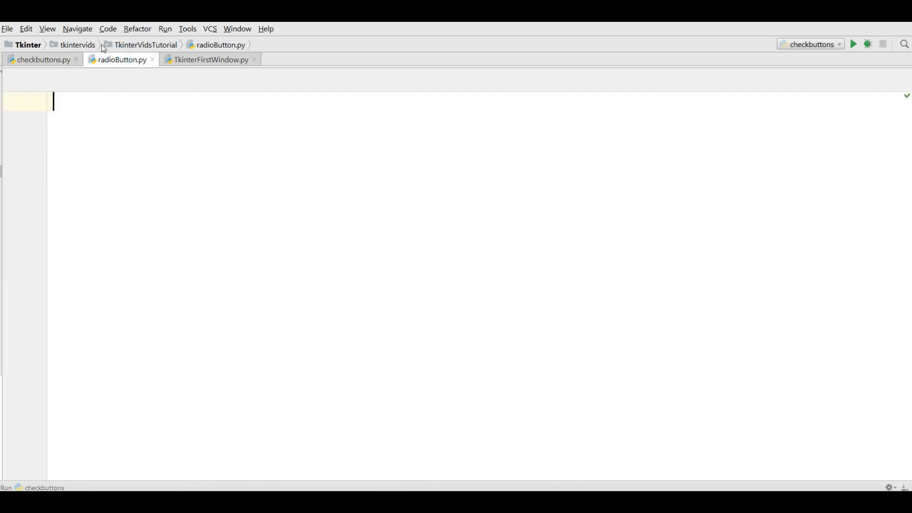
left_click(209, 58)
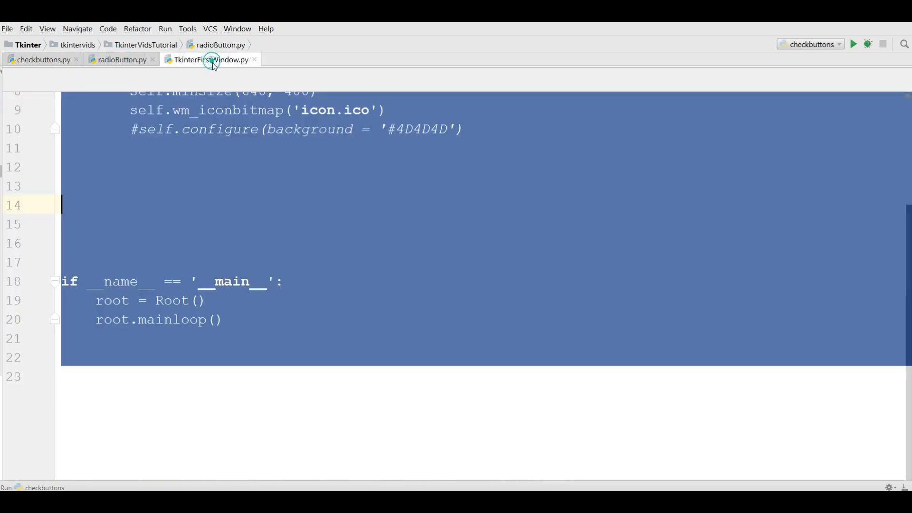
left_click(209, 59)
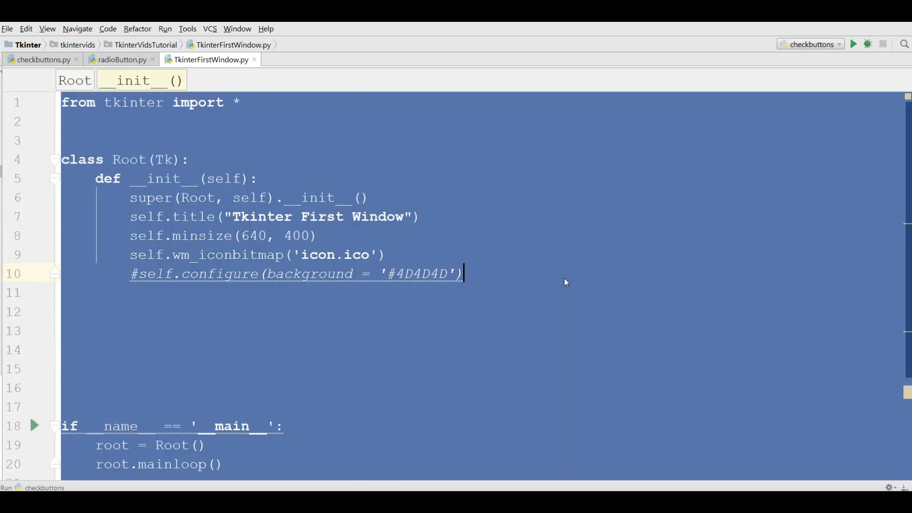
left_click(121, 59)
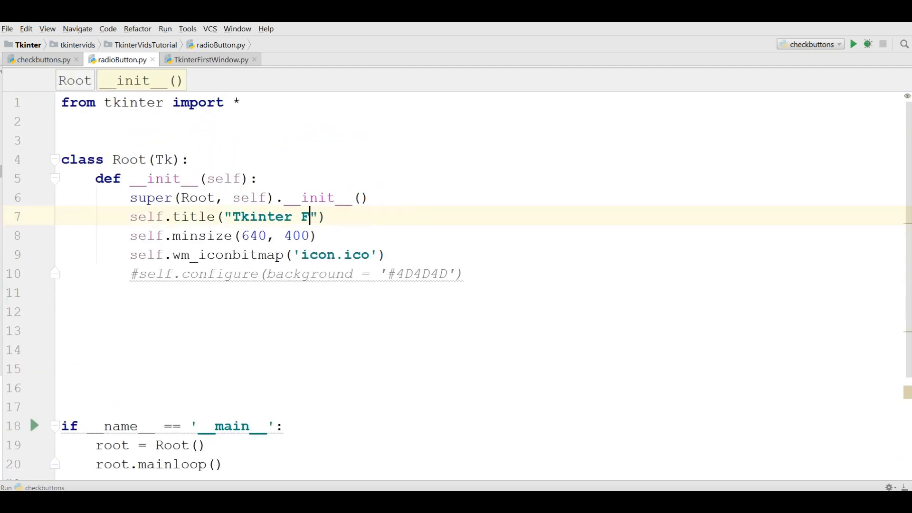
type("Radio")
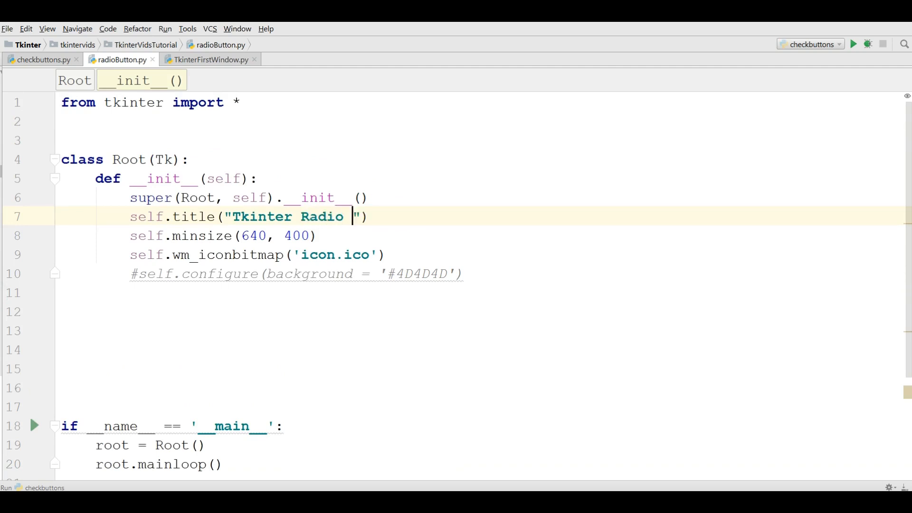
type("Button")
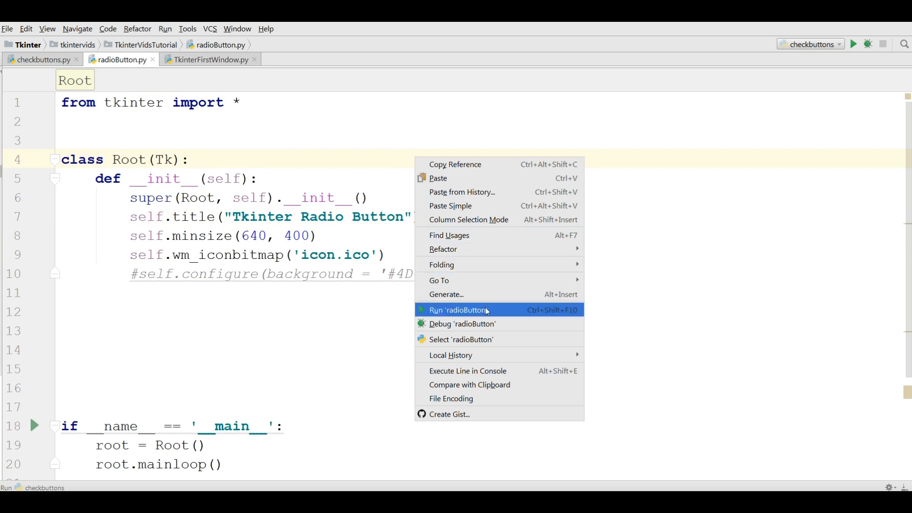
left_click(459, 309)
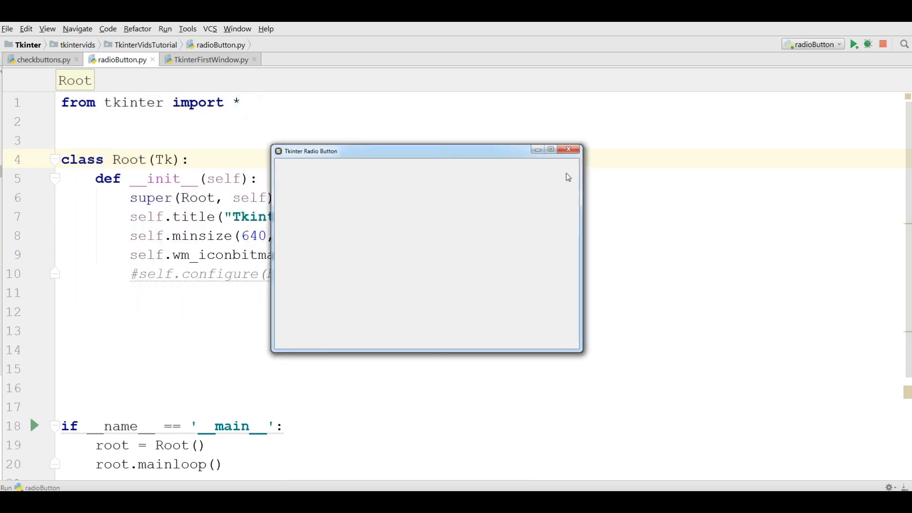
left_click(569, 149)
type("fro")
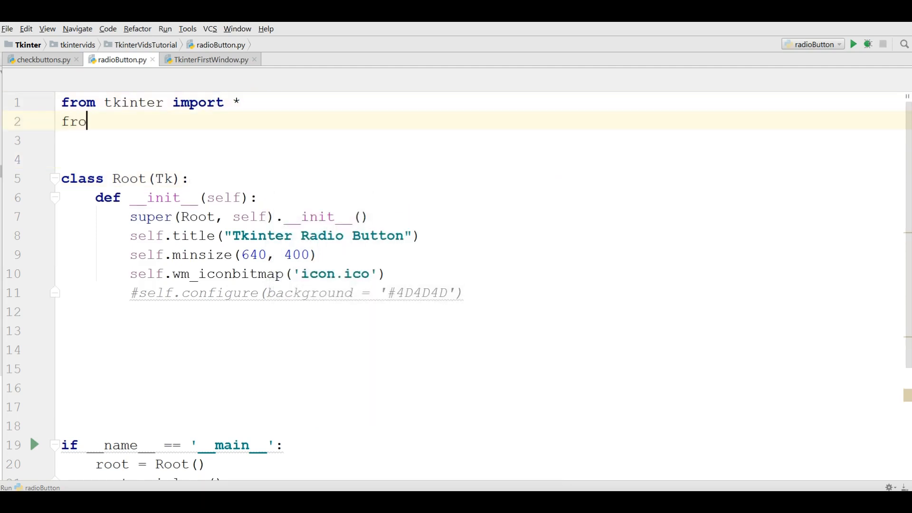
Add "from tkinter import ttk" and start a radioButton(self) method inside the Root class.
type("m tkinter impor")
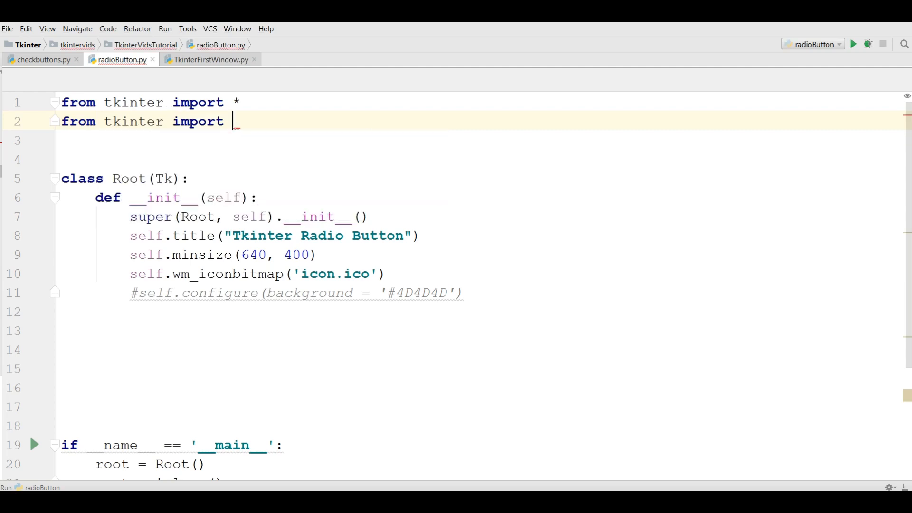
type("ttk")
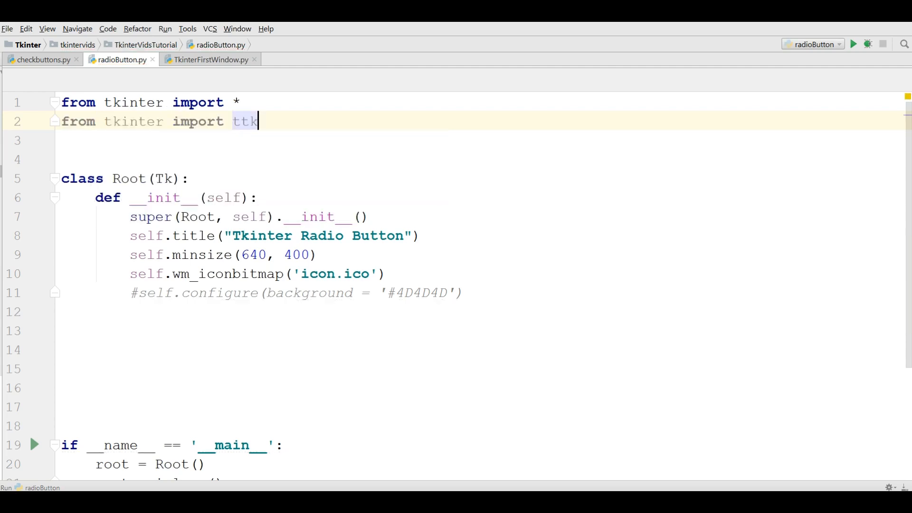
left_click(464, 293)
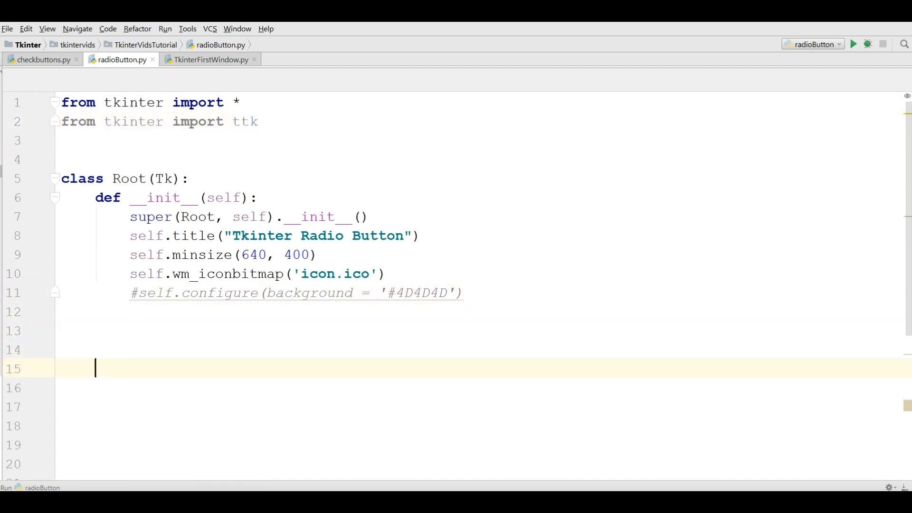
type("def radioButton")
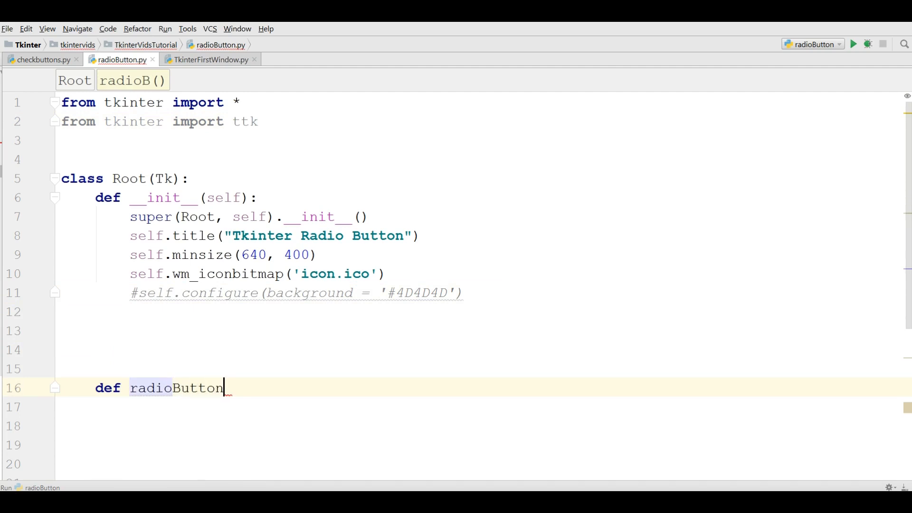
type("(self):")
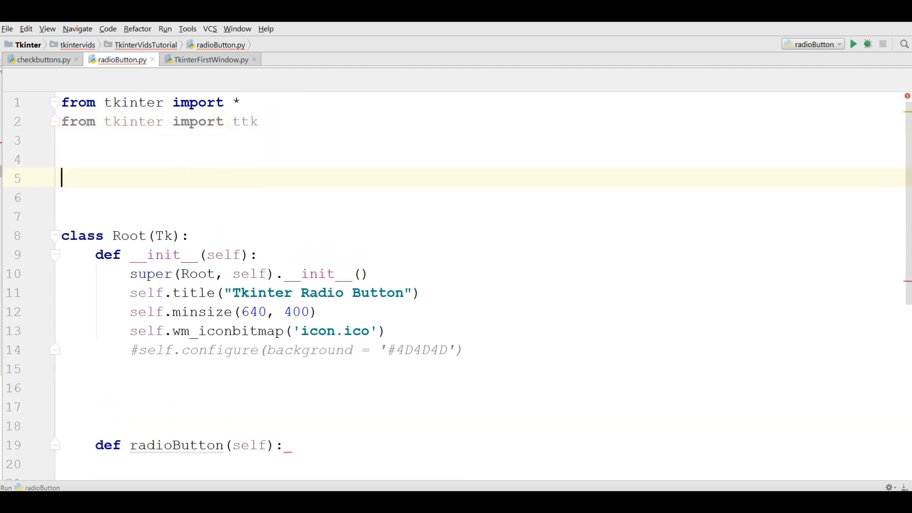
Declare the three constant names COLOR1, COLOR2 and COLOR3 above class Root.
type("COL")
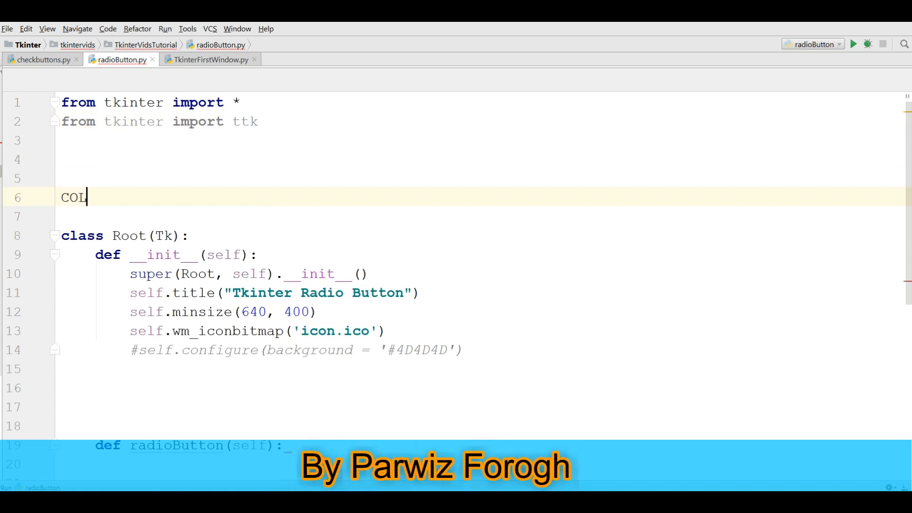
type("OR1 =")
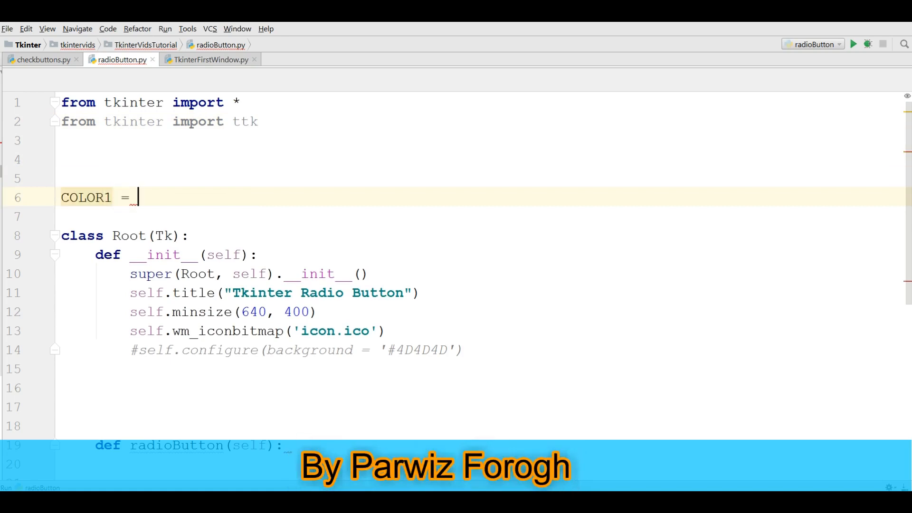
type("COLOR")
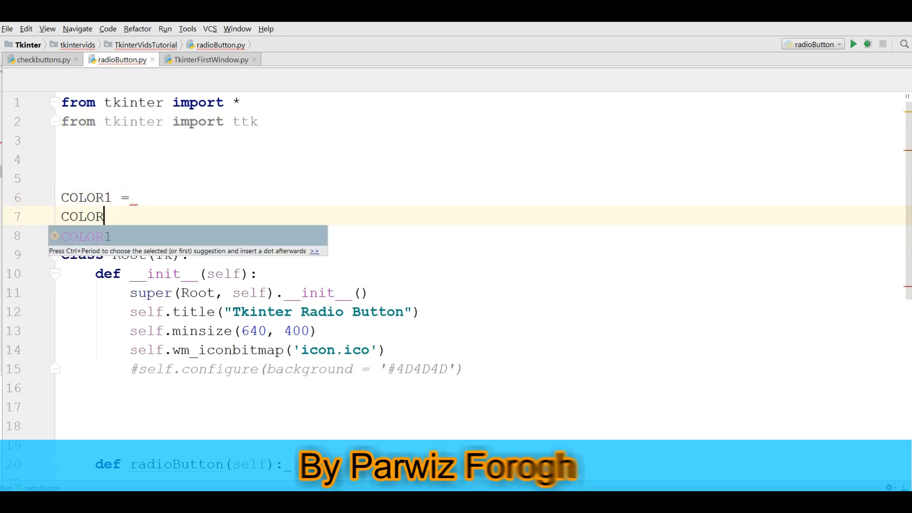
type("2 =\\nCOL")
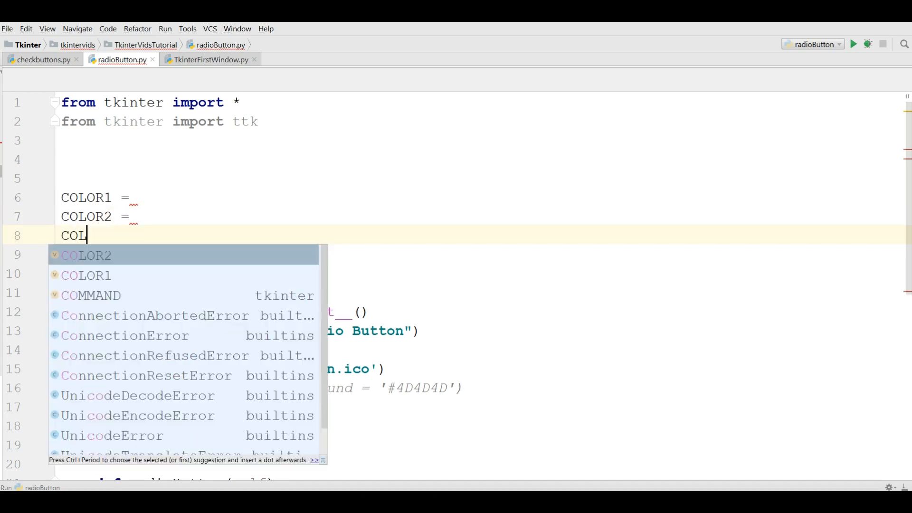
type("OR3 =")
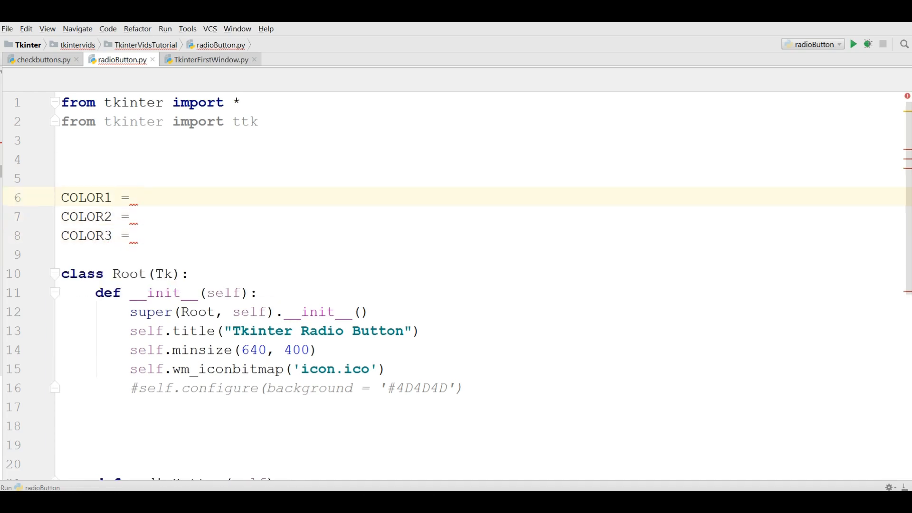
Assign the constants their values "Blue", "Red" and "Gold".
type("\"bLUE\"")
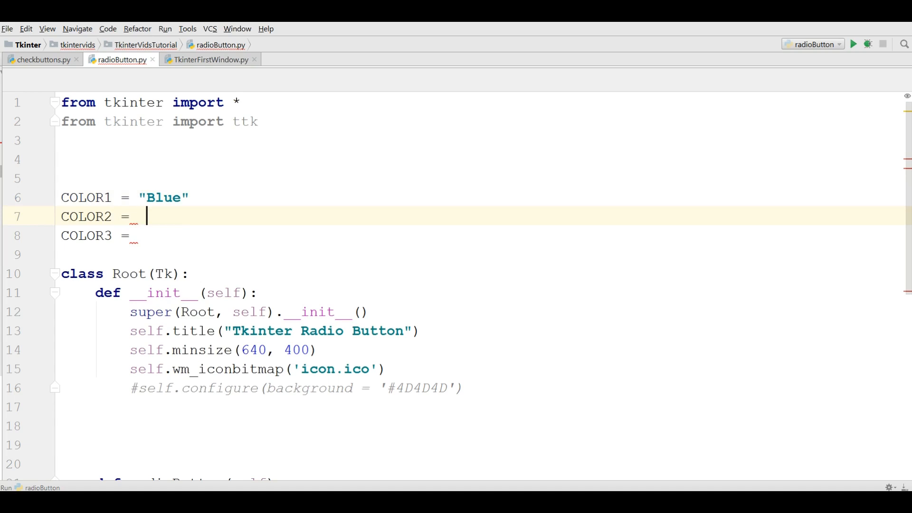
type("Re")
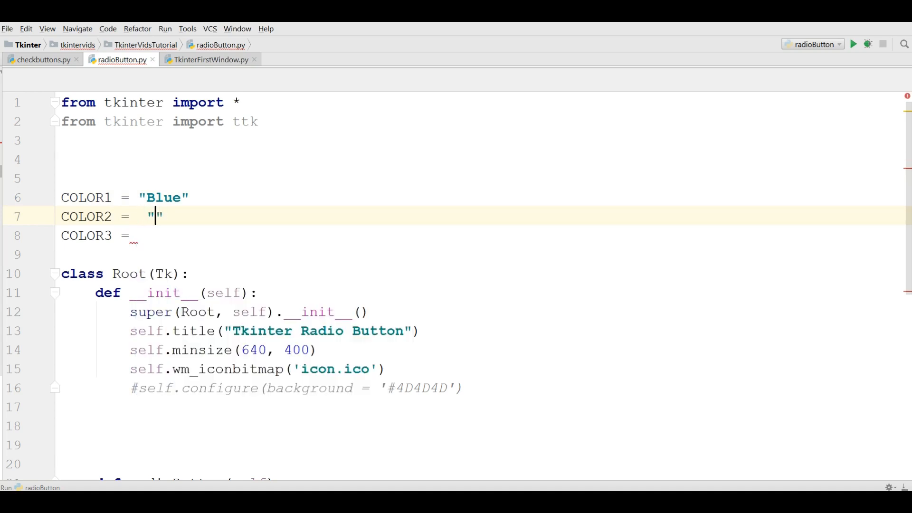
type("Red")
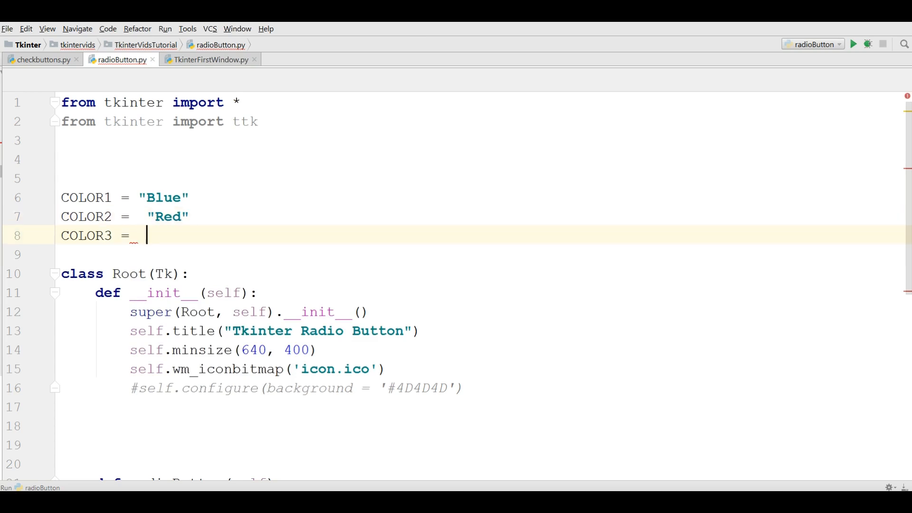
type("\"G")
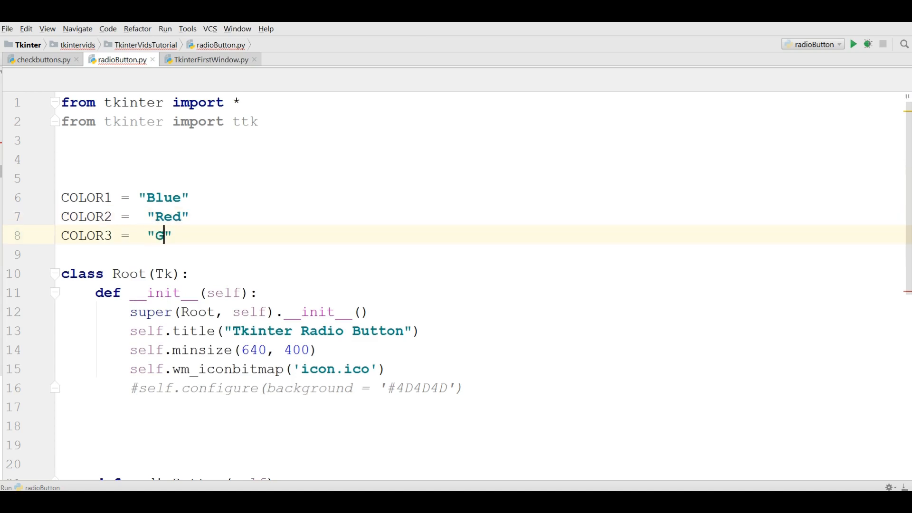
type("old")
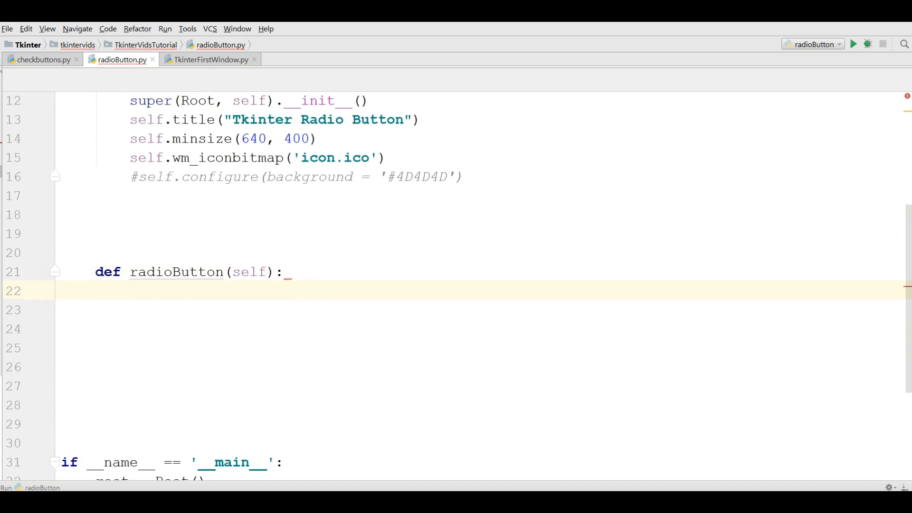
Write rad1 = ttk.Radiobutton(self, text = COLOR1, value = 1) inside radioButton.
type("se")
type("rad")
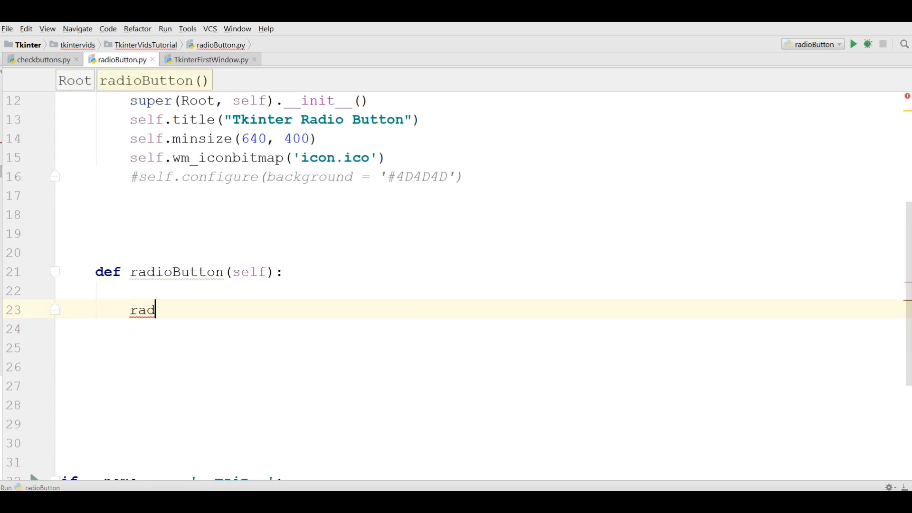
type("1  =")
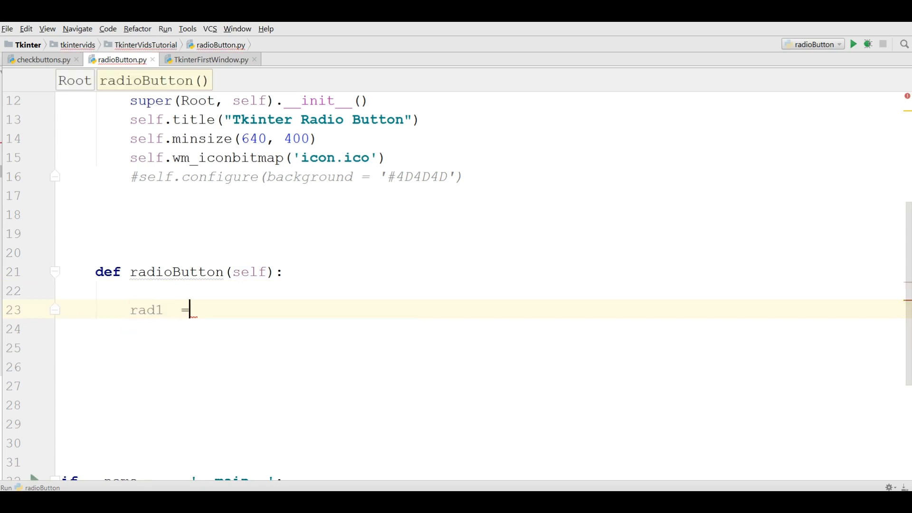
type("ttk.Radiobutton(self,")
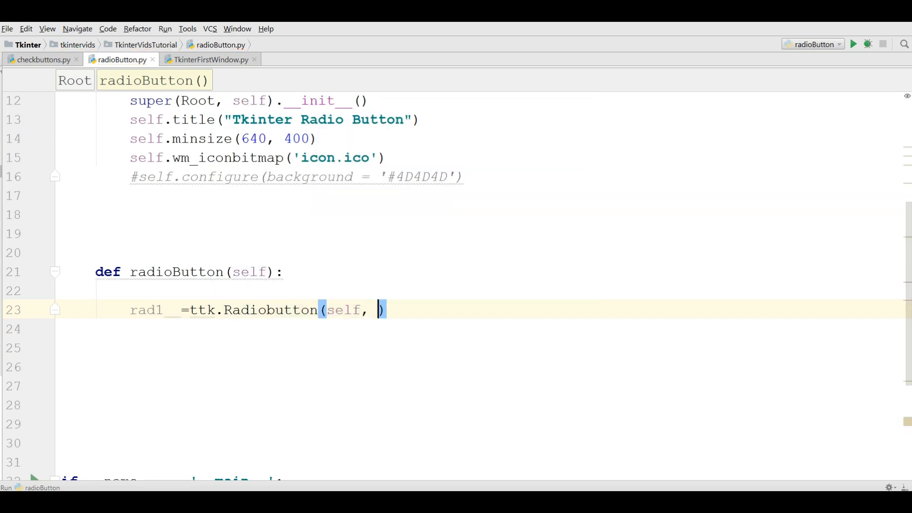
type("text =")
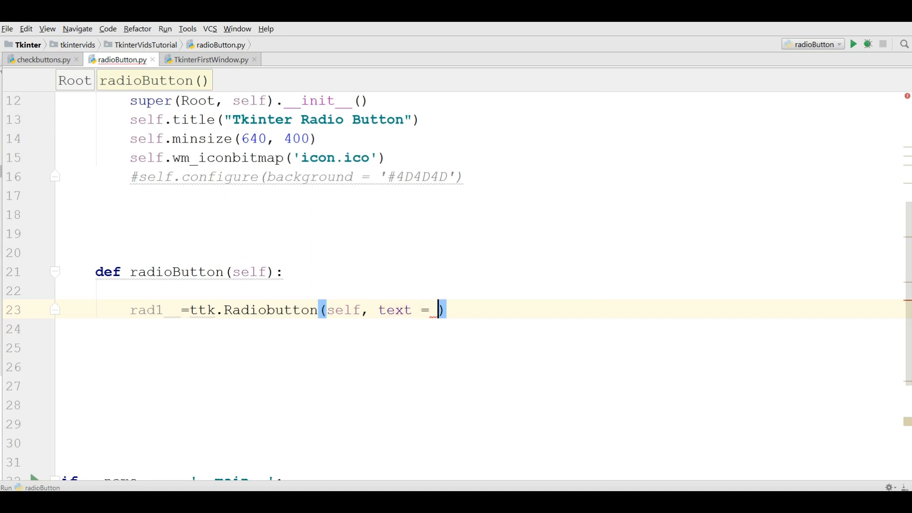
type("COLOR1")
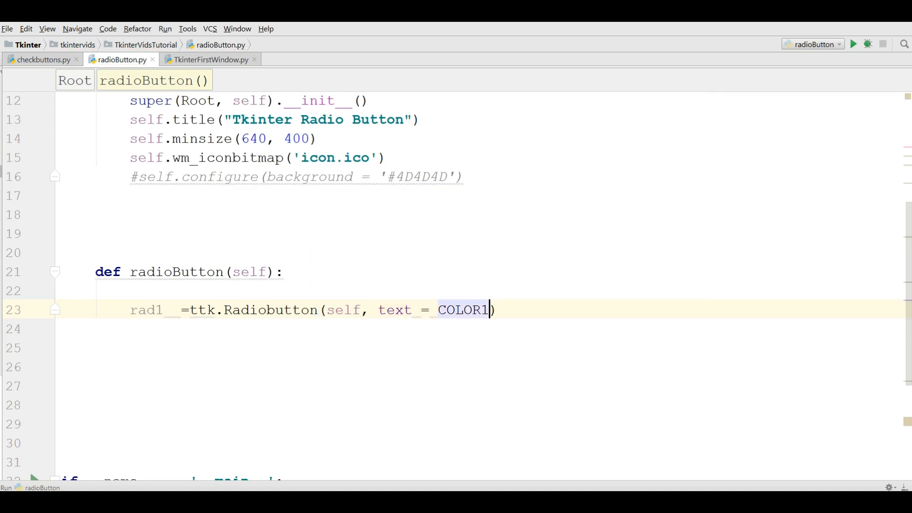
mouse_move(784, 336)
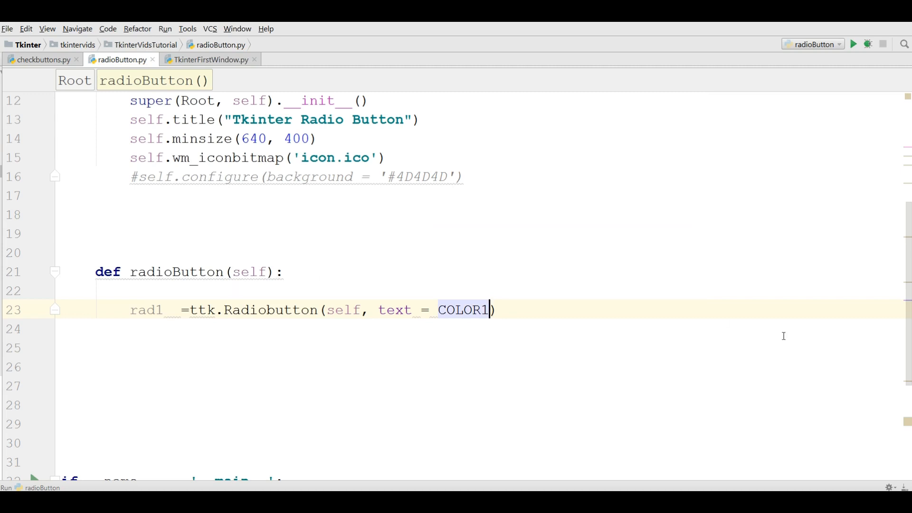
scroll("up", 3)
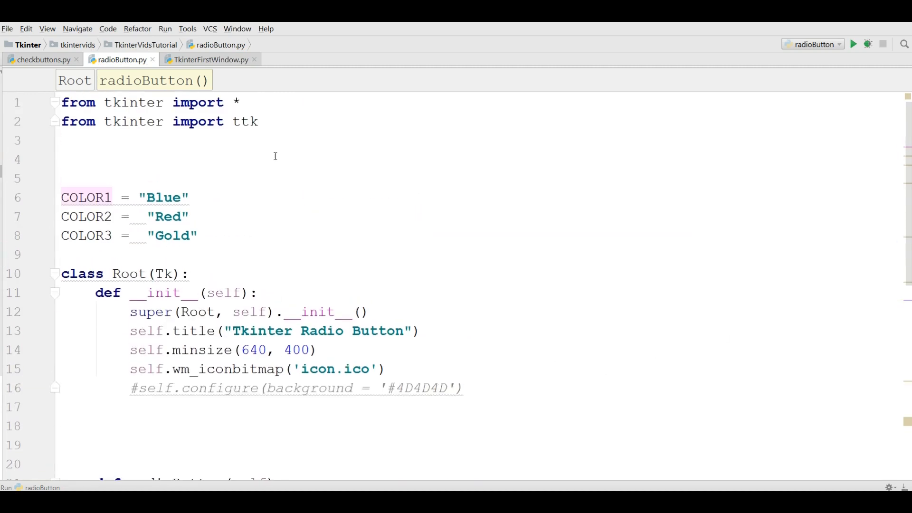
mouse_move(905, 166)
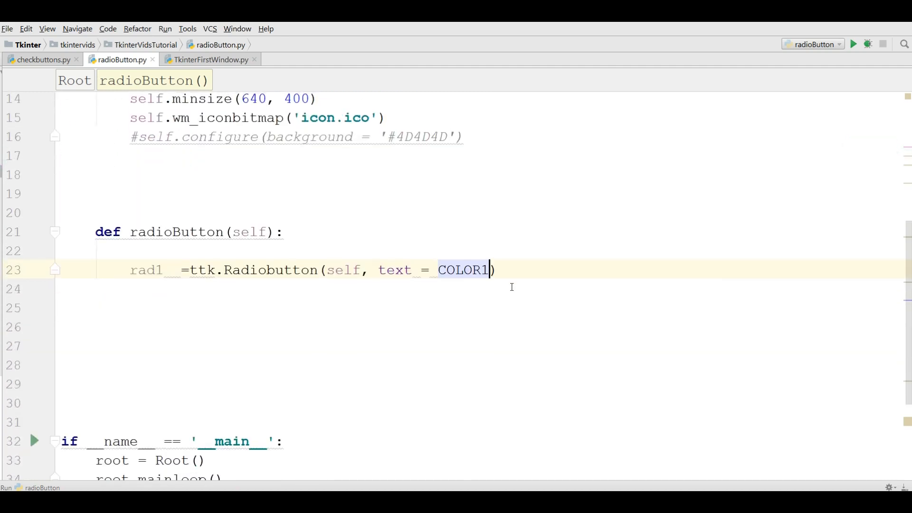
type(",")
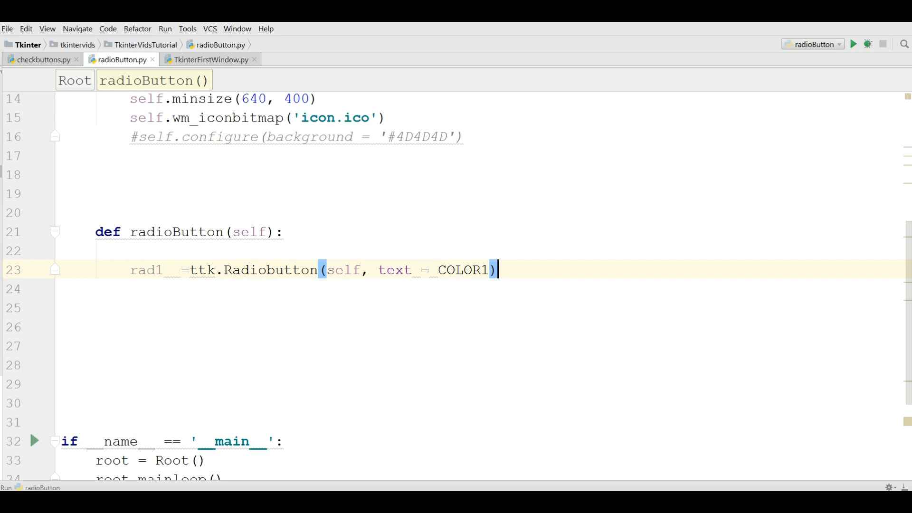
type(", value = 1")
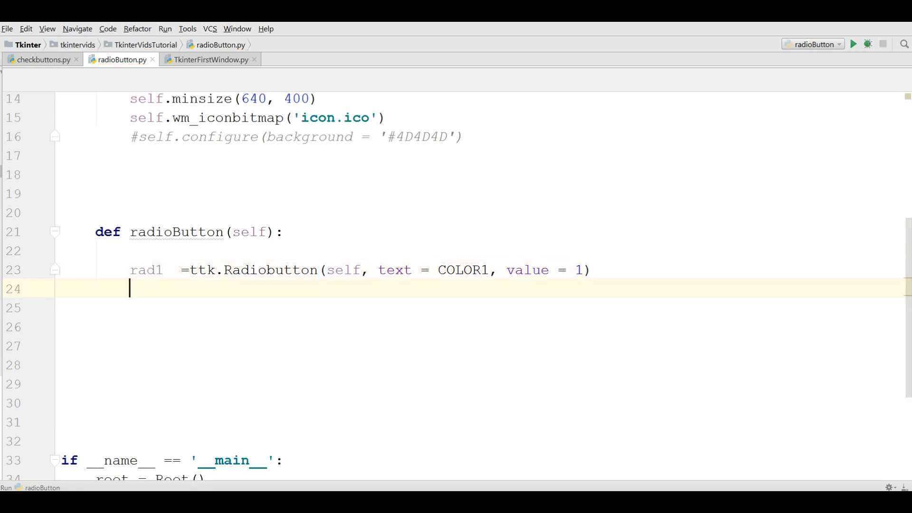
Write rad1.grid(column = 0, row = 0, sticky = W, columnspan = 3) and call self.radioButton() in __init__.
type("rad1.gri(")
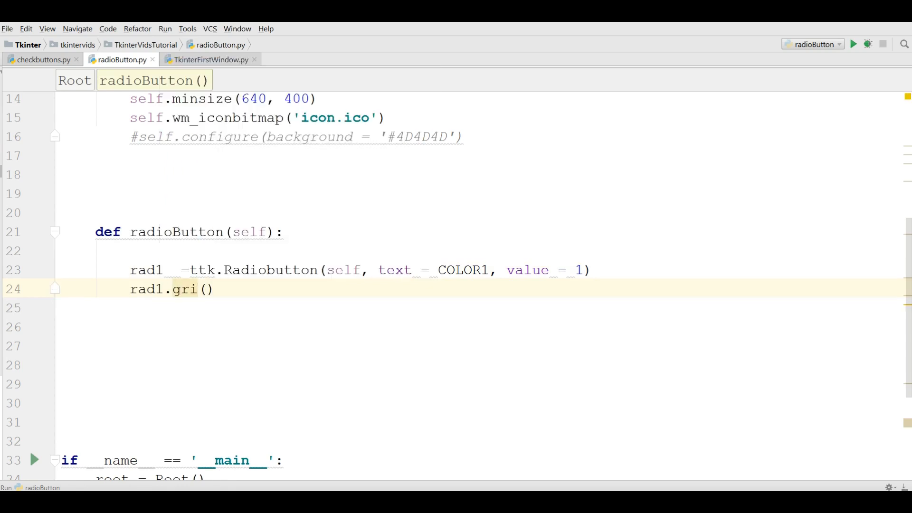
type("colu")
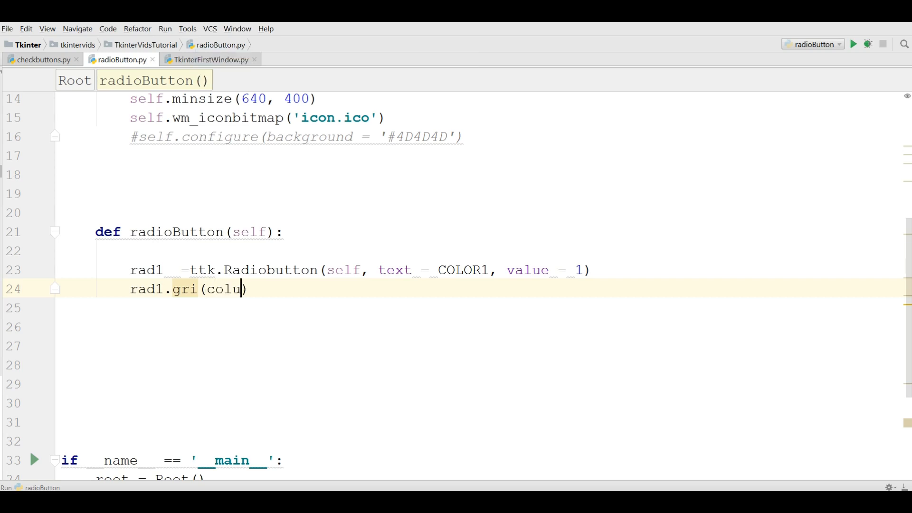
type("mn = 0, row")
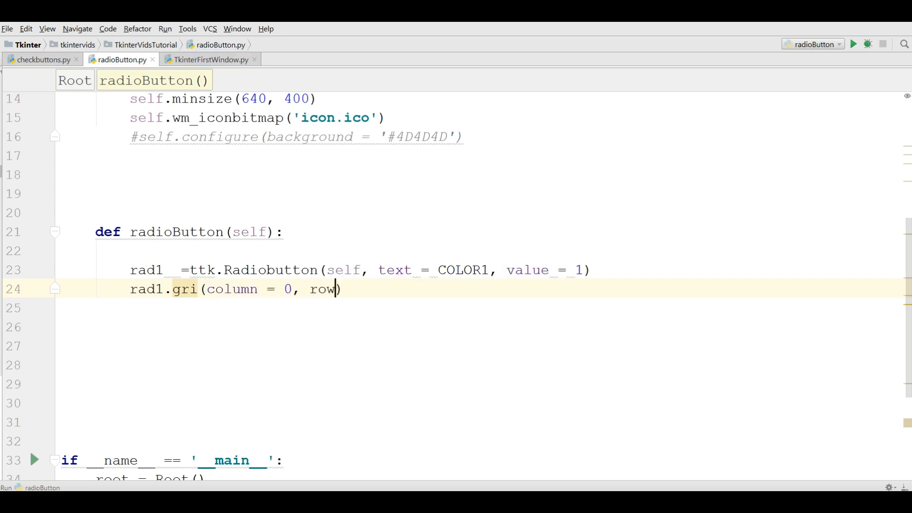
type("= 0,")
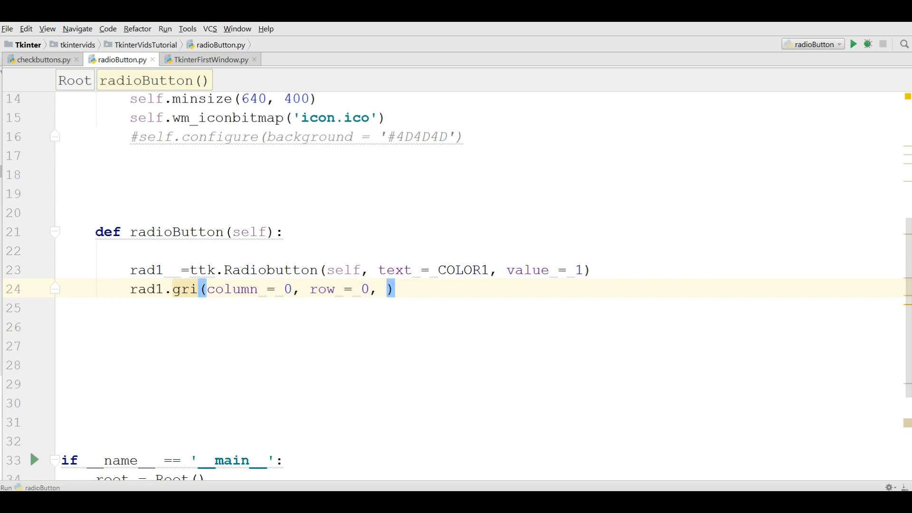
type("sticky")
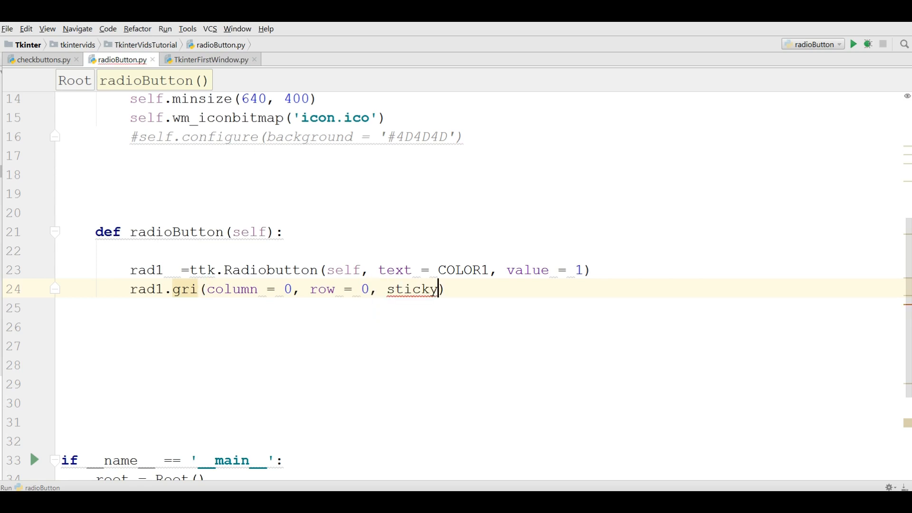
type("= W,")
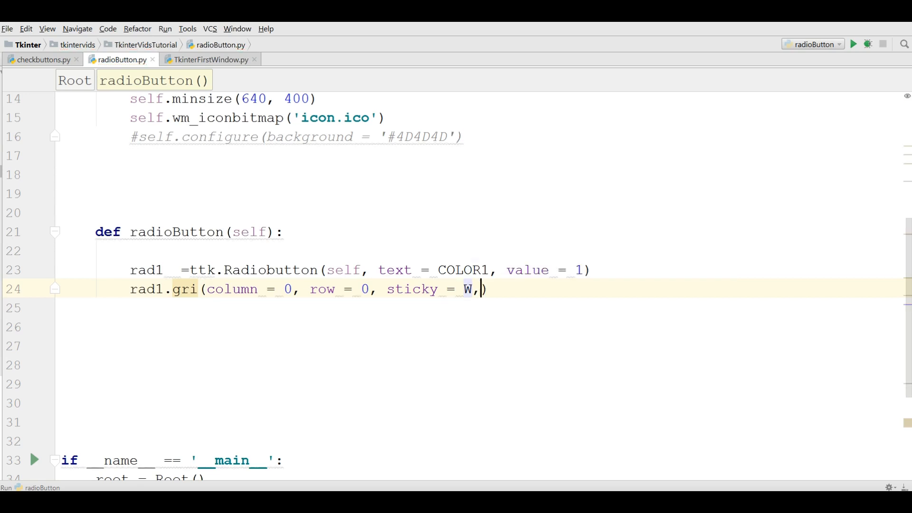
type("colum")
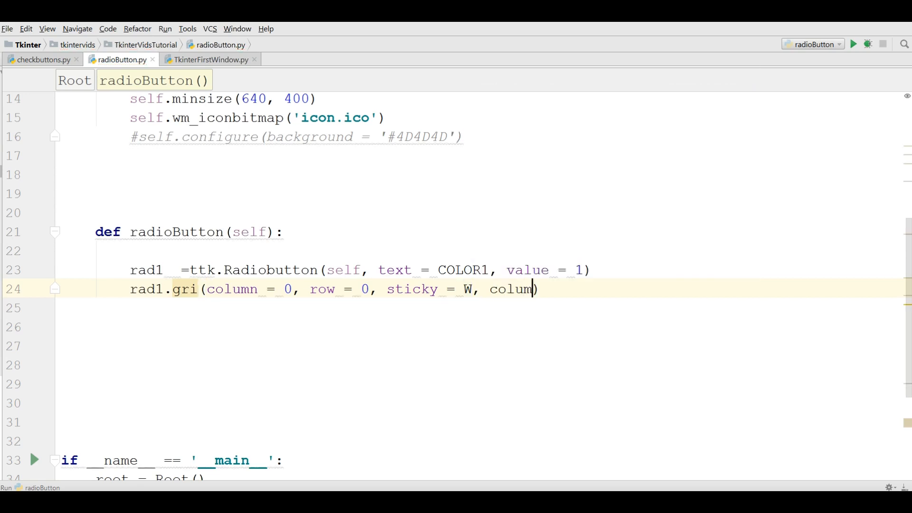
type("span = 3")
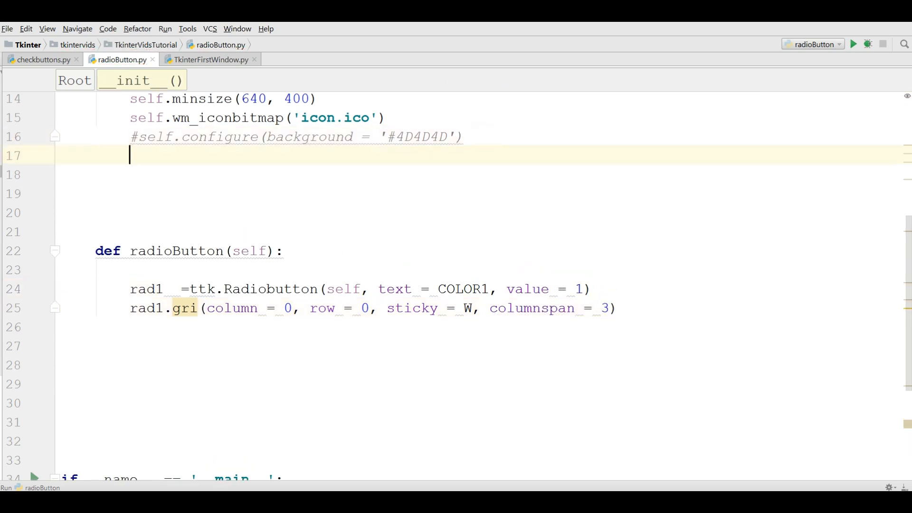
type("self.radioButton(")
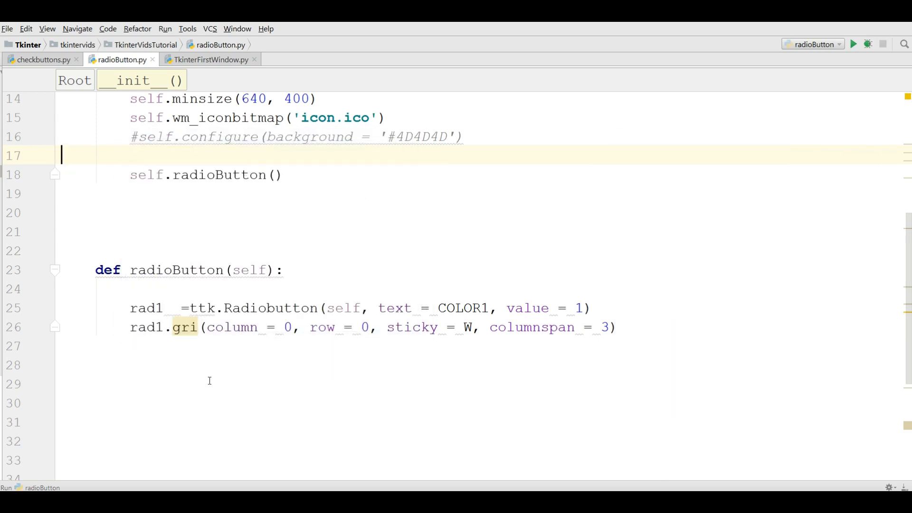
mouse_move(200, 415)
type("d")
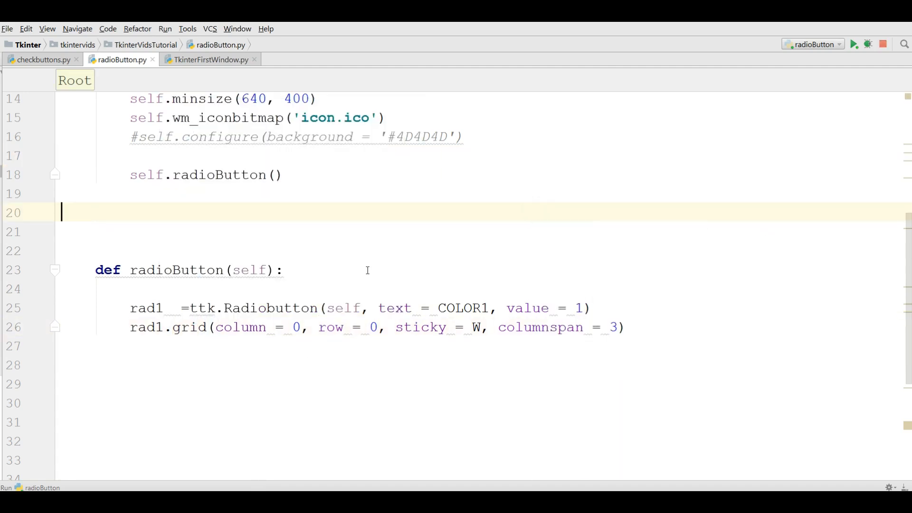
left_click(853, 45)
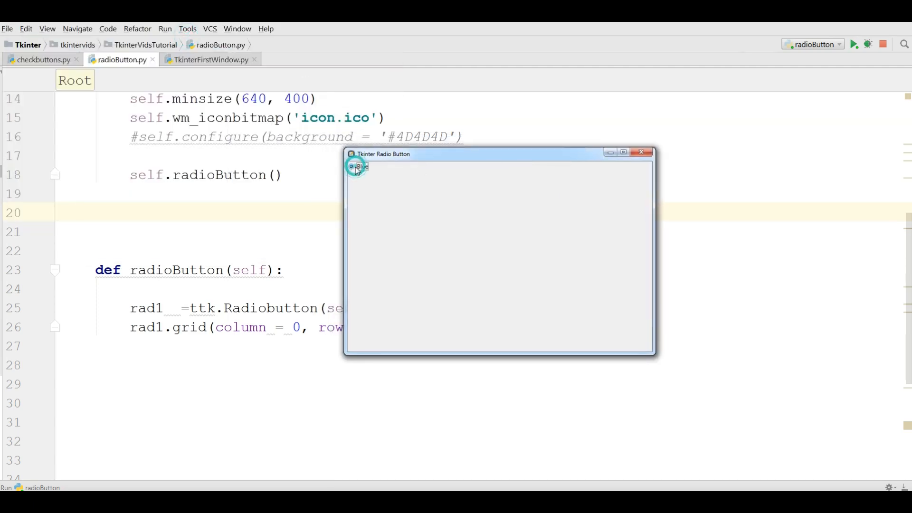
mouse_move(641, 152)
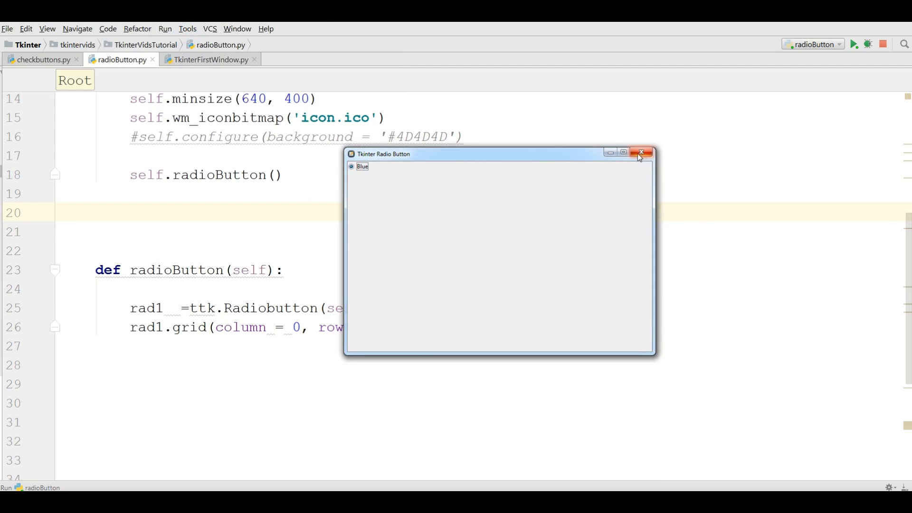
left_click(642, 153)
type("rad2 = ttk.Radiobutton(self, text=COLOR2, value=1")
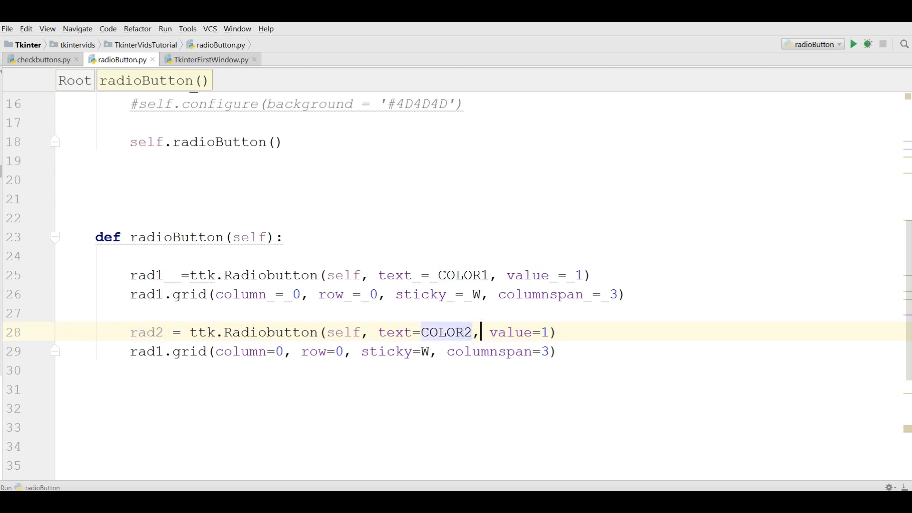
Edit the duplicated lines into rad2 with text COLOR2, value 2 and grid row 1.
type("2")
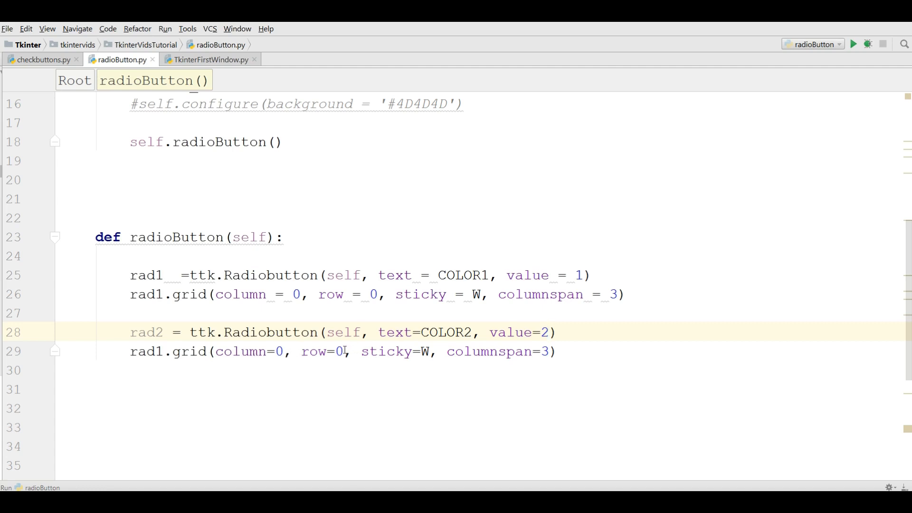
type("1")
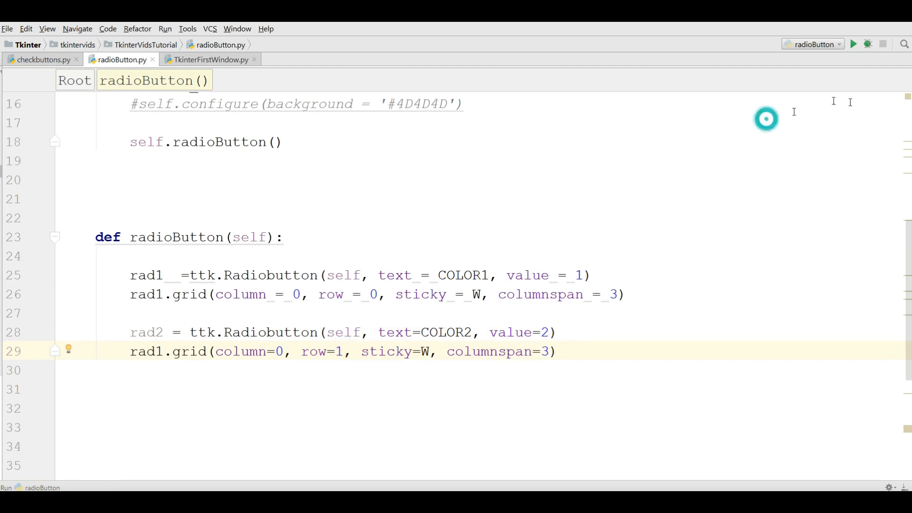
left_click(164, 350)
type("2")
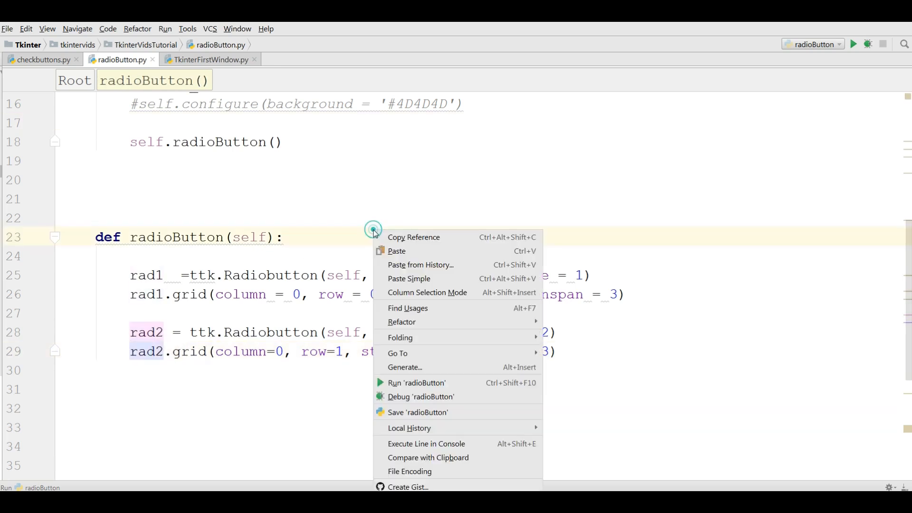
left_click(416, 382)
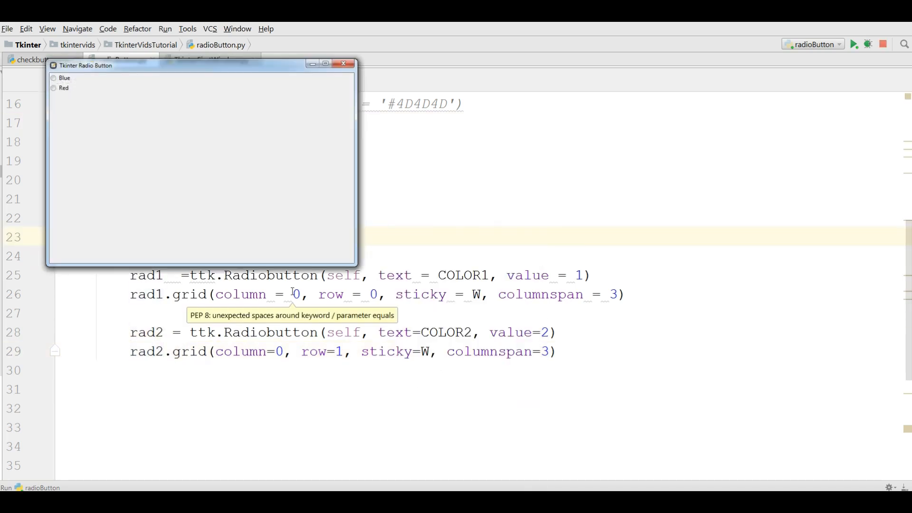
left_click(53, 87)
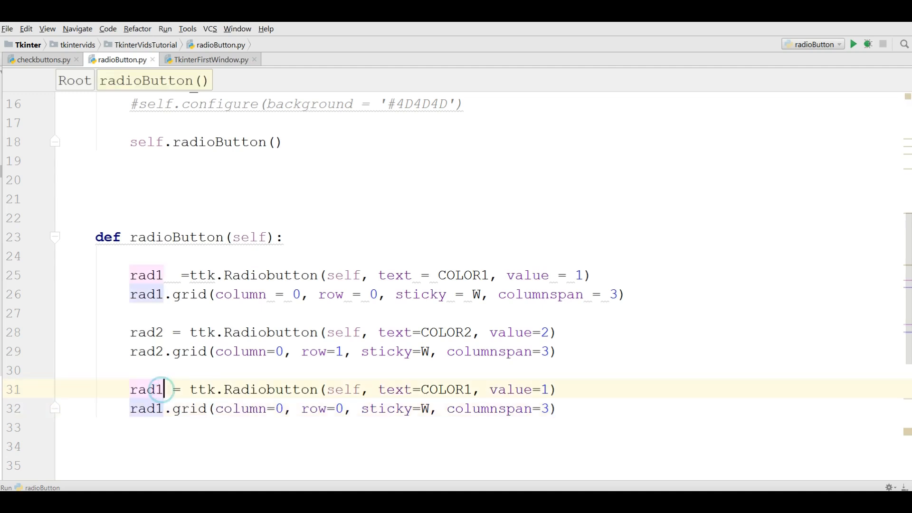
Edit the pasted block into rad3 with text COLOR3, value 3 and a rad3.grid call.
type("3")
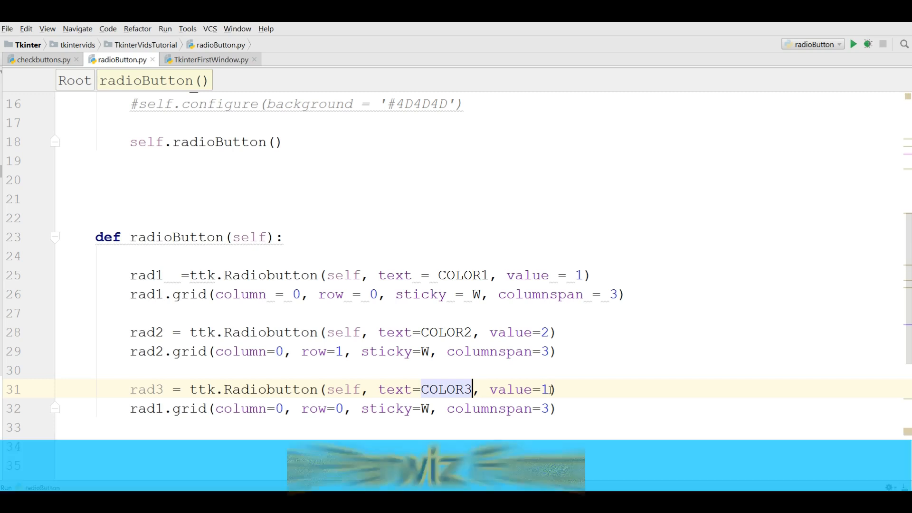
type("3")
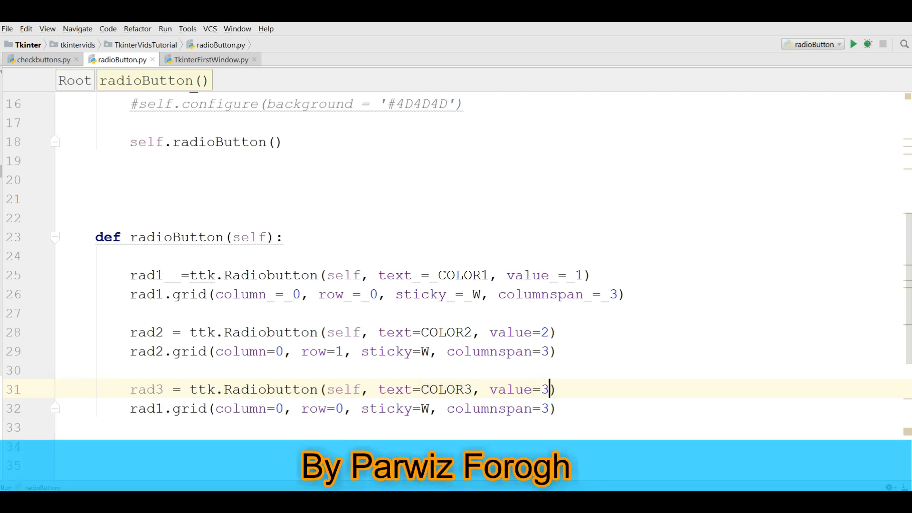
left_click(162, 408)
type("3")
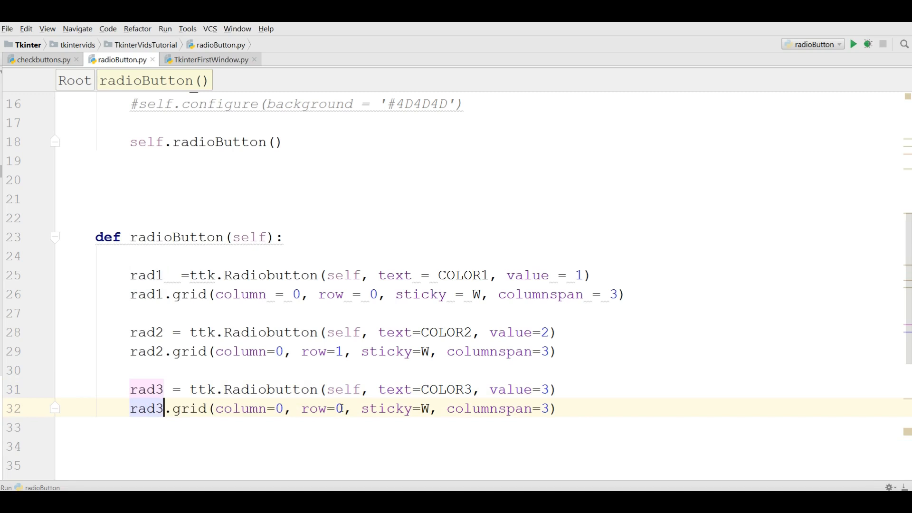
left_click(342, 409)
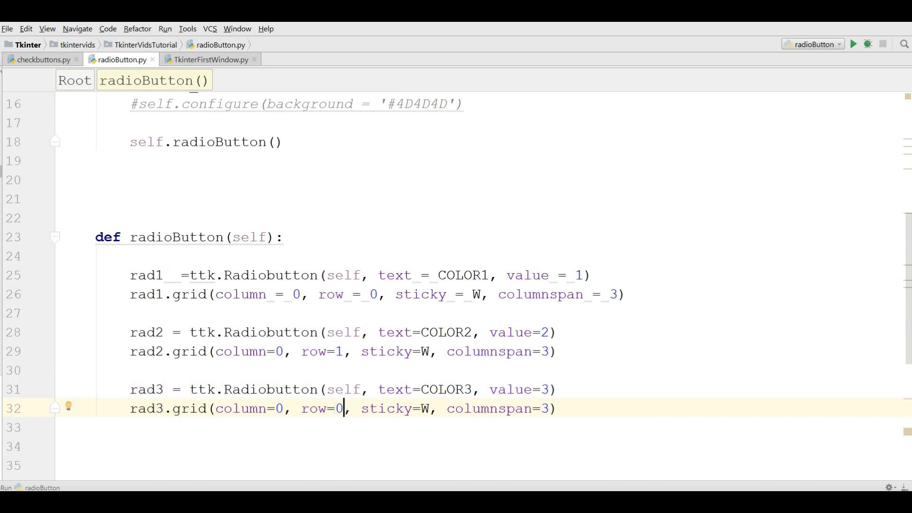
Run radioButton and try the Blue, Red and Gold radio buttons in its window.
right_click(337, 408)
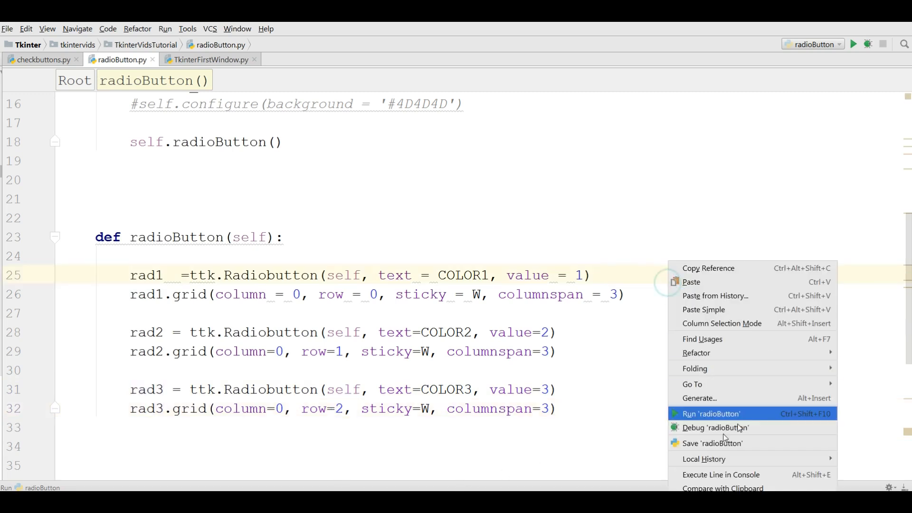
left_click(710, 413)
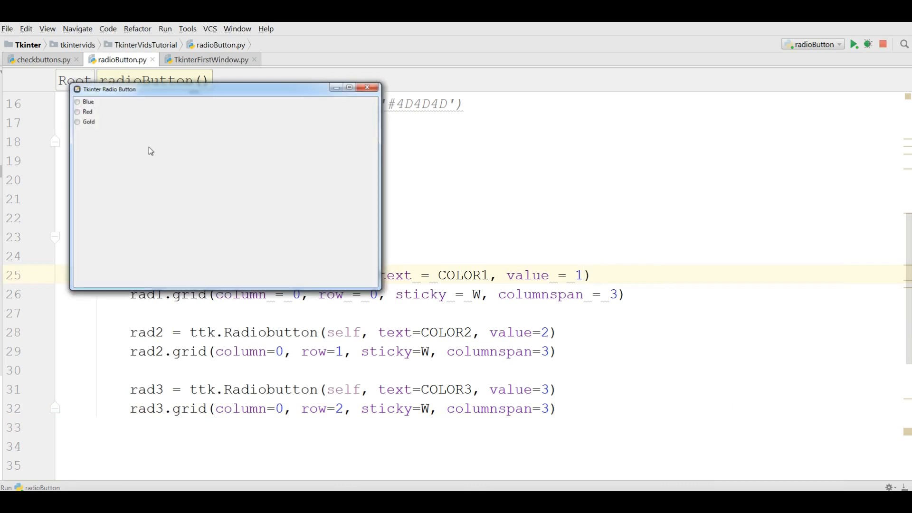
left_click(76, 112)
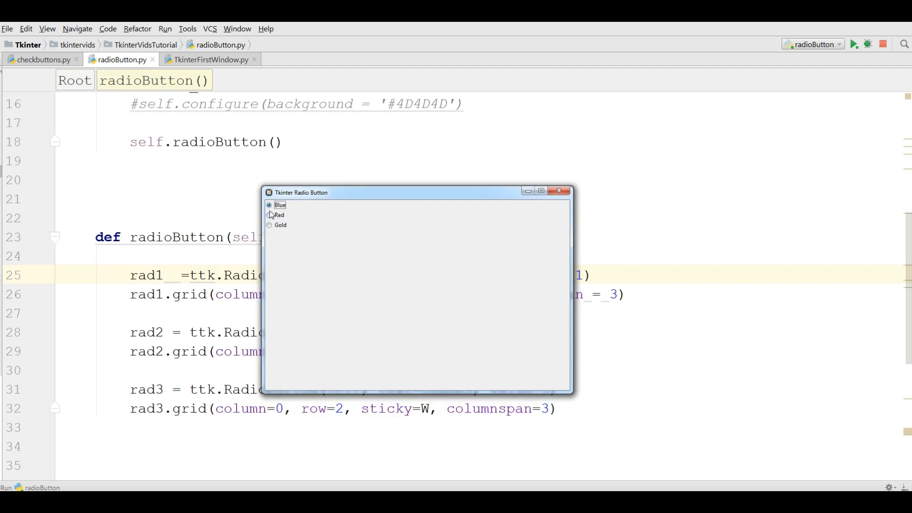
left_click(268, 215)
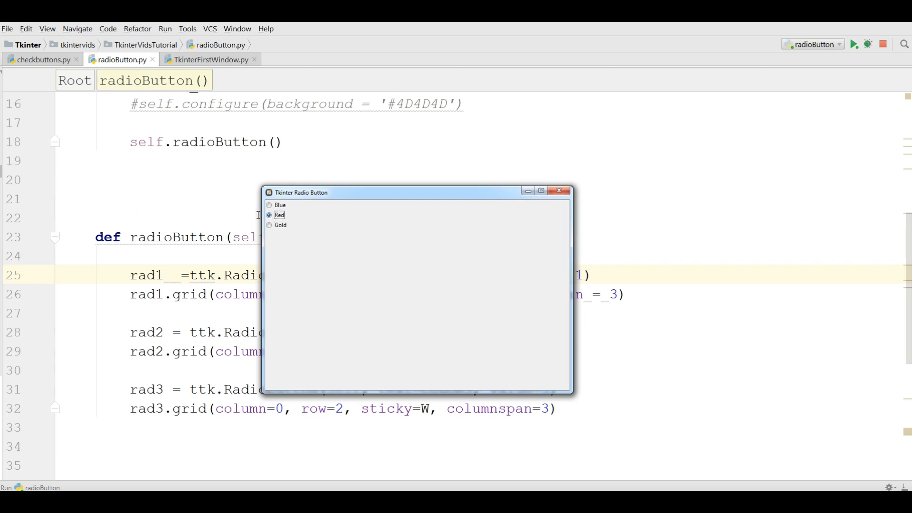
left_click(269, 205)
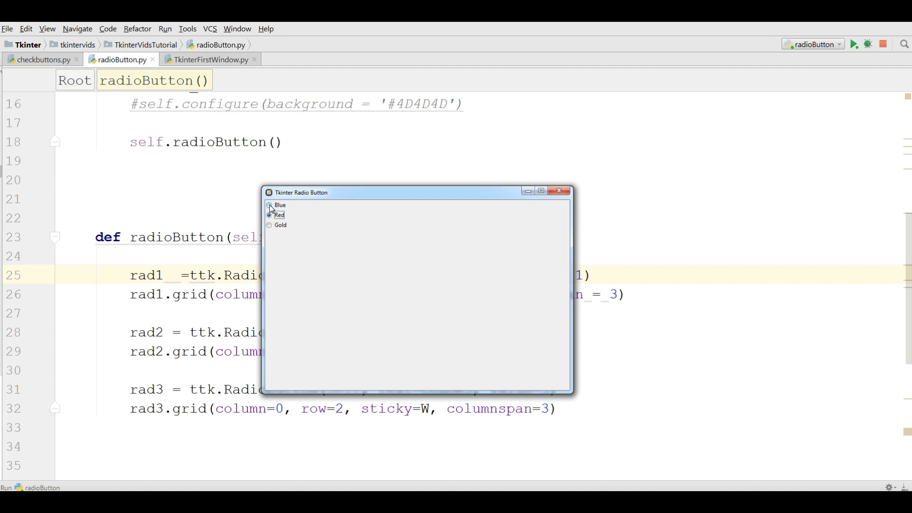
left_click(269, 225)
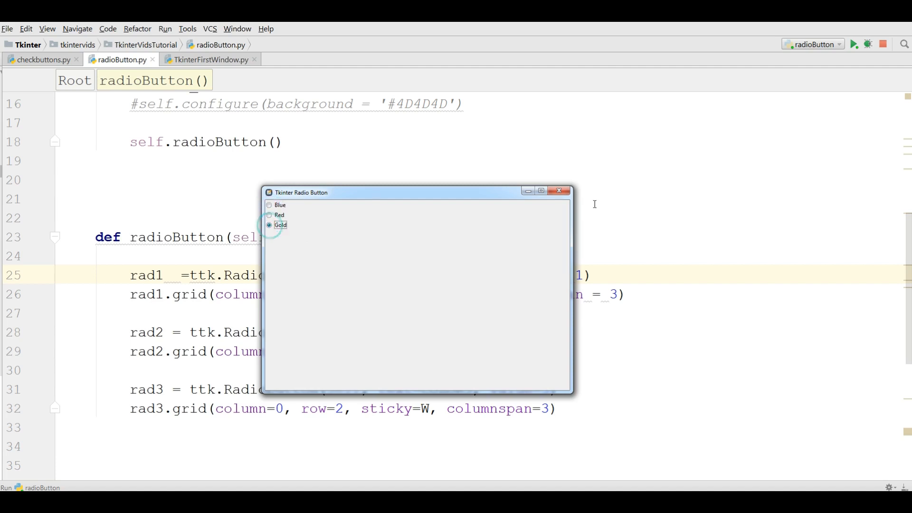
left_click(559, 190)
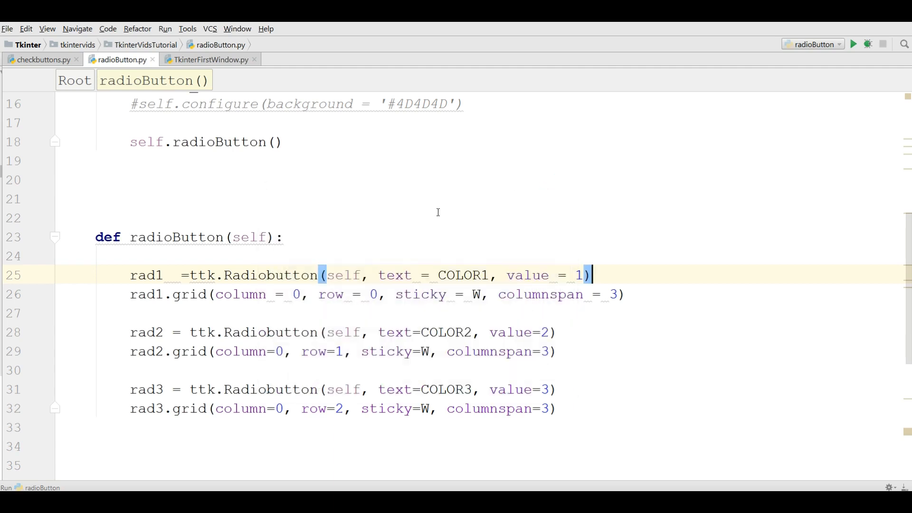
Write self.radValues = IntVar() as the first line of radioButton.
type("sel")
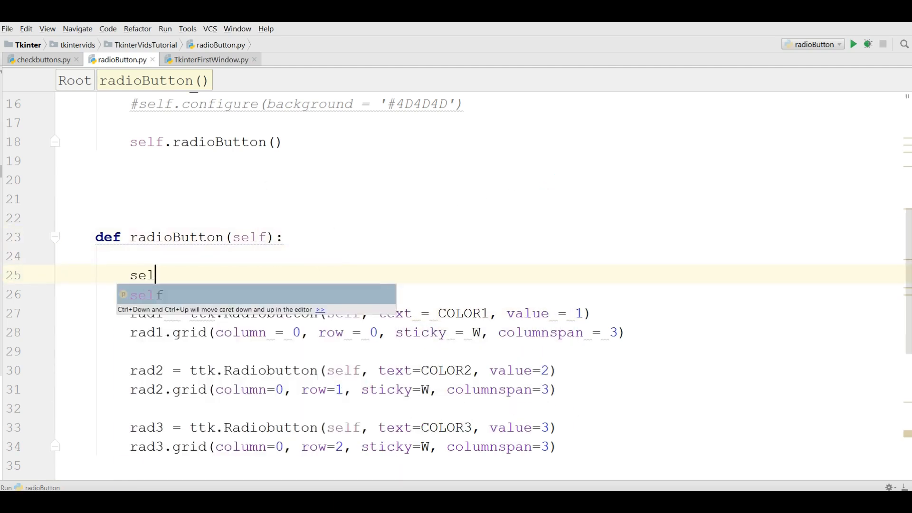
type("f.radValues")
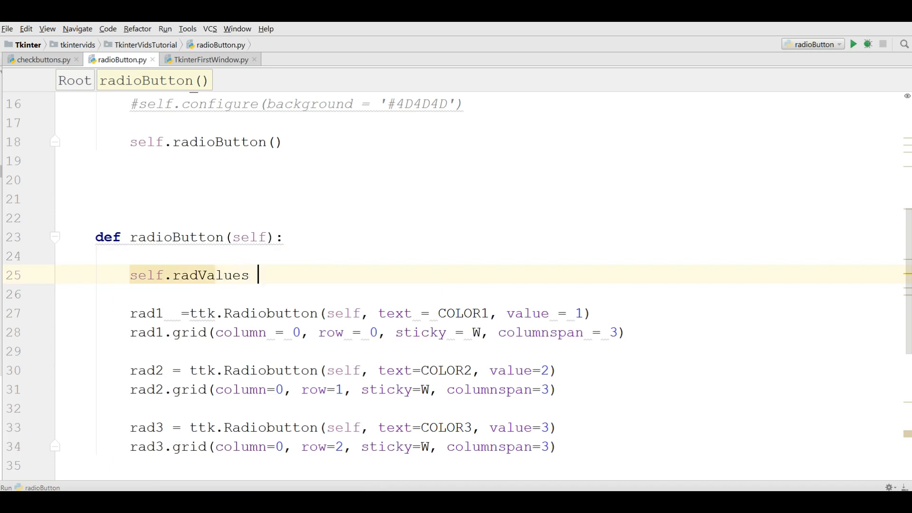
type("=")
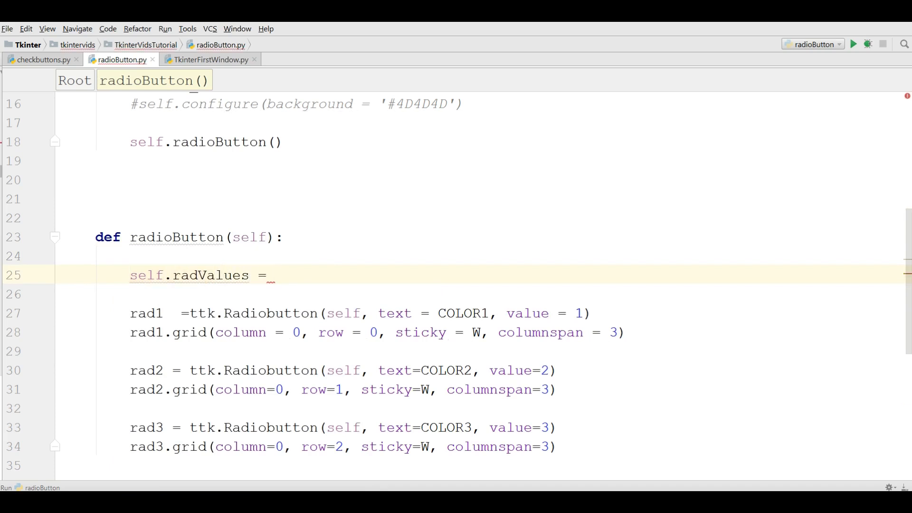
left_click(273, 275)
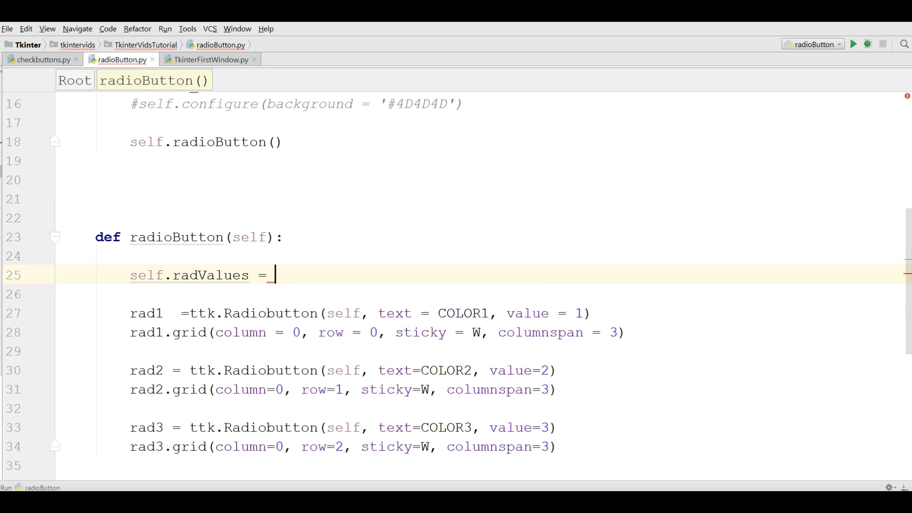
type("IntVar")
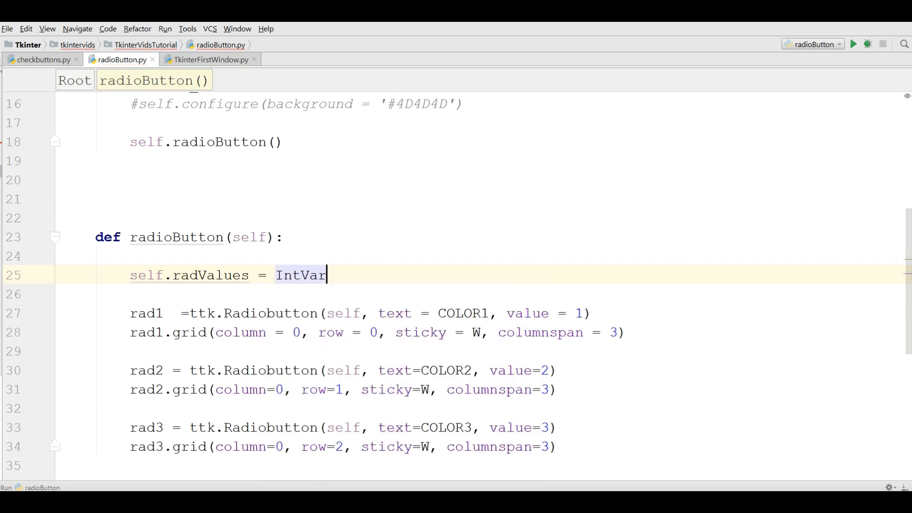
type("()")
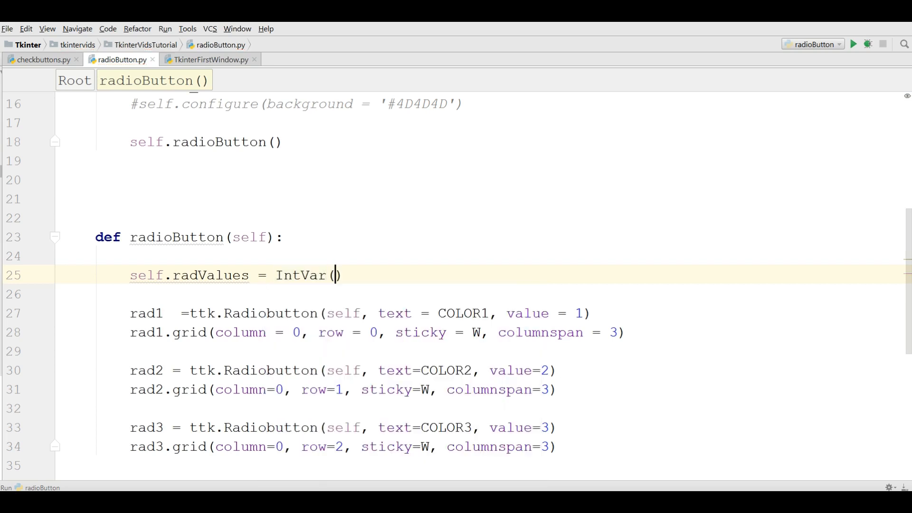
mouse_move(198, 275)
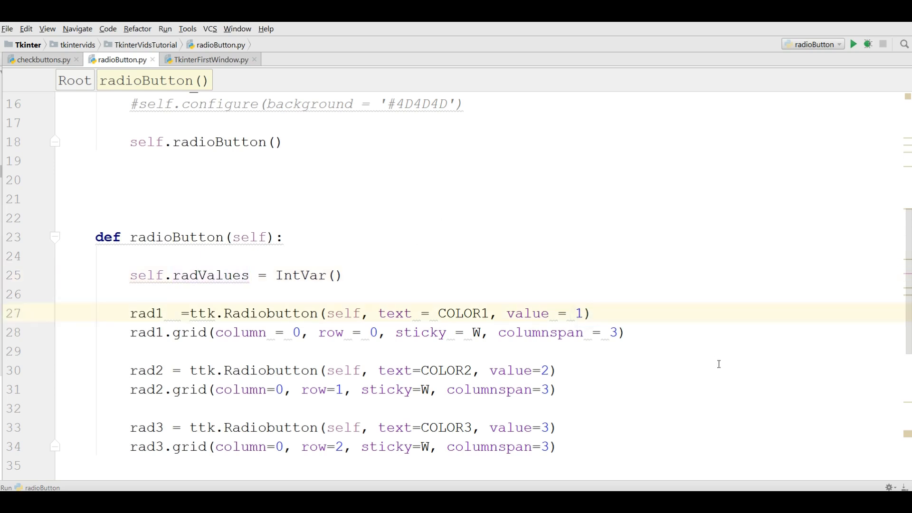
Give the first radio button the argument variable = self.radValues.
left_click(581, 312)
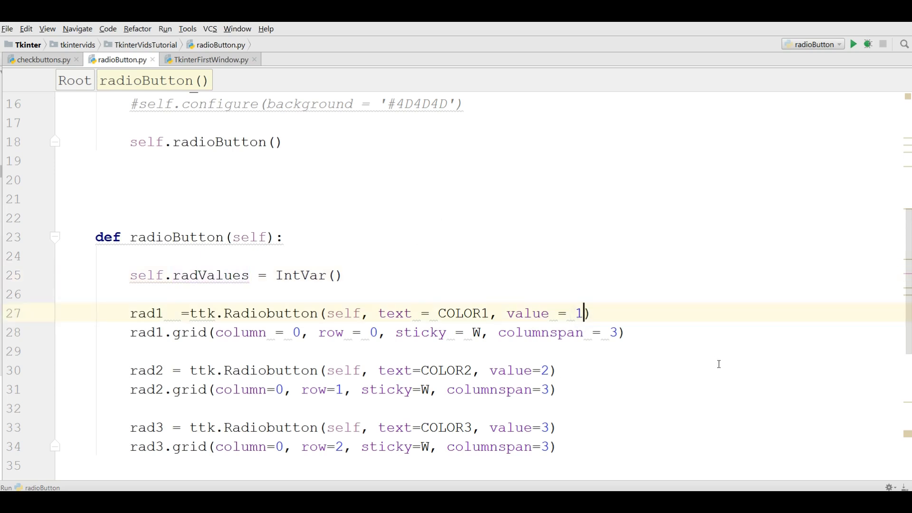
type(",")
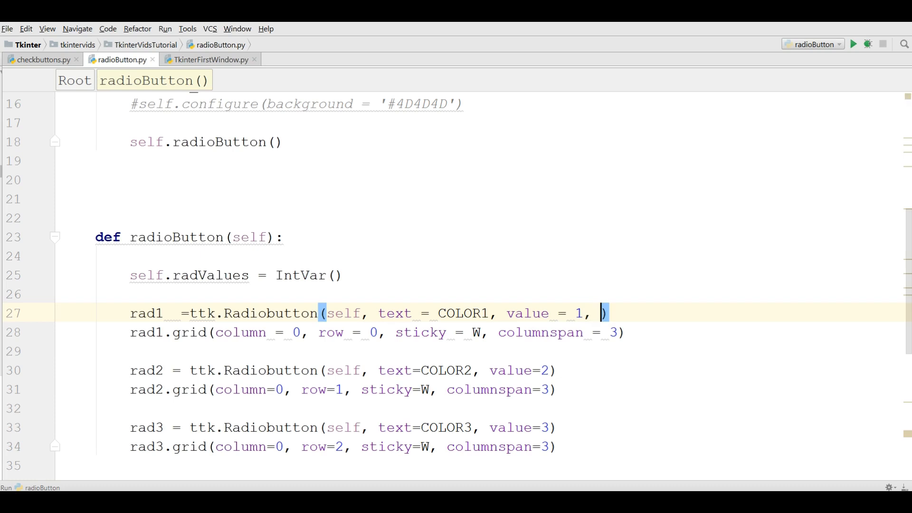
type("variab")
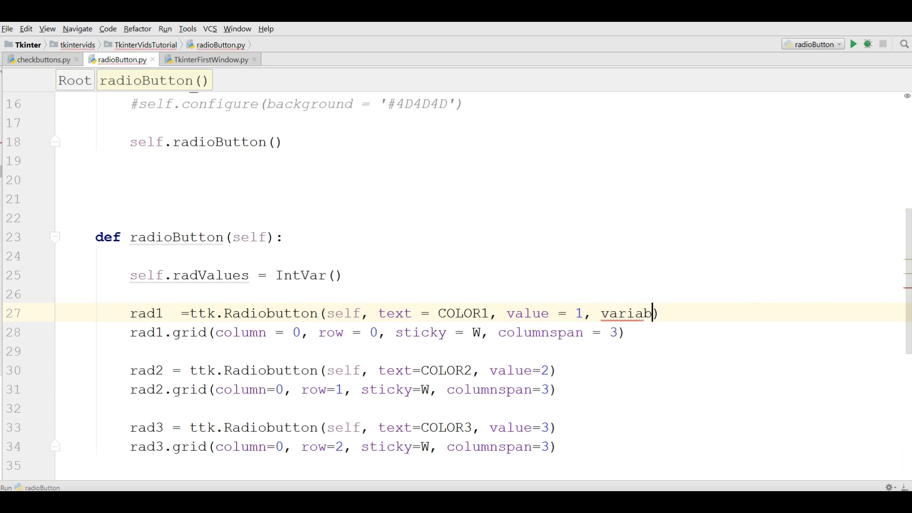
type("le")
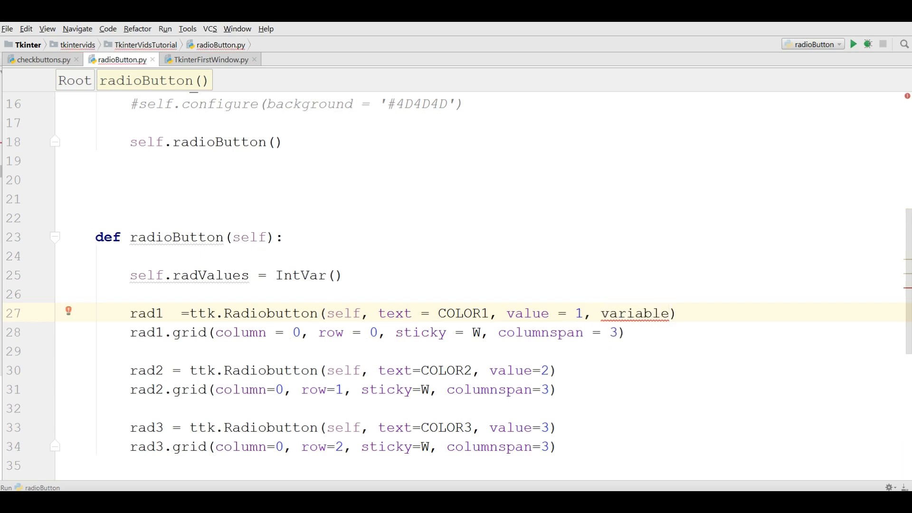
type("= s")
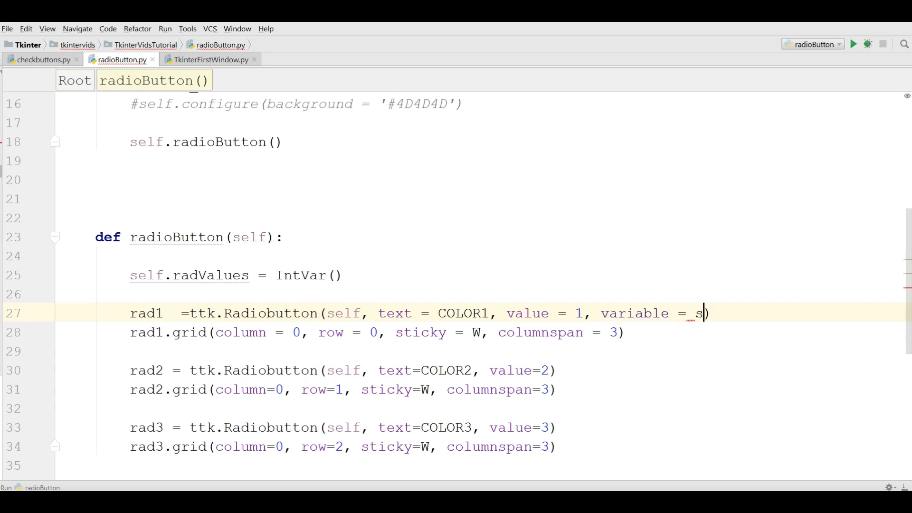
type("elf.radValues")
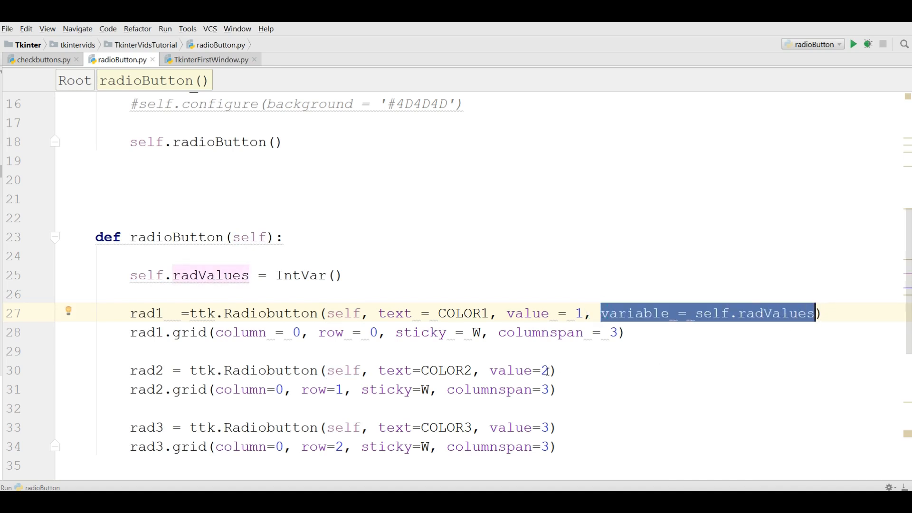
Give the second radio button the argument variable = self.radValues.
left_click(545, 370)
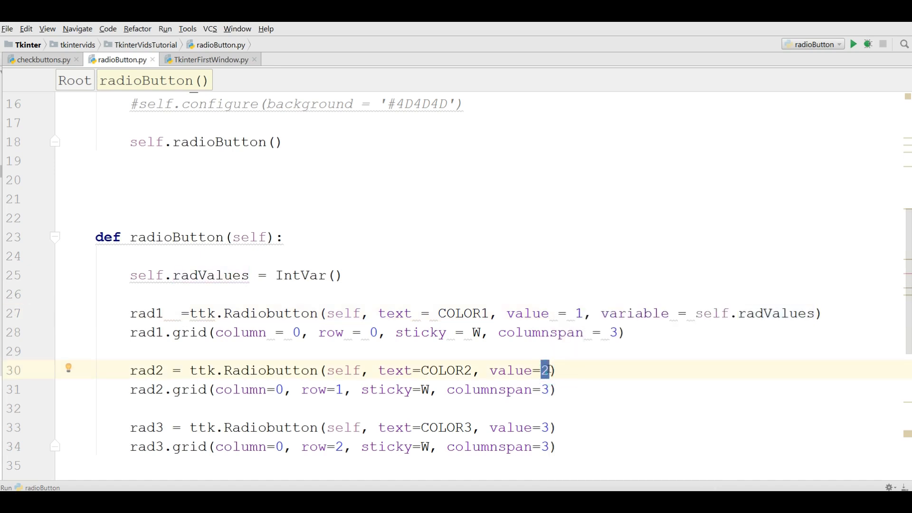
type(", variable = self.radValues")
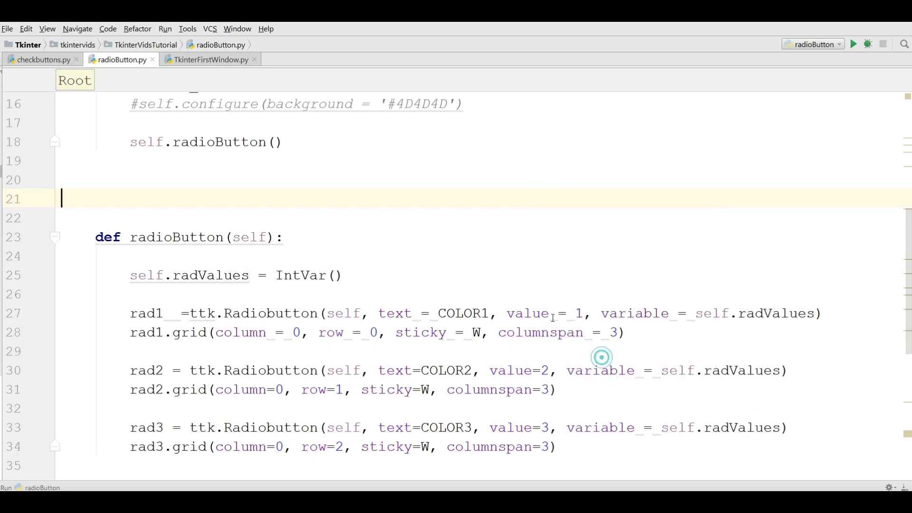
Define a new radioEvent(self) method above radioButton in the Root class.
left_click(853, 44)
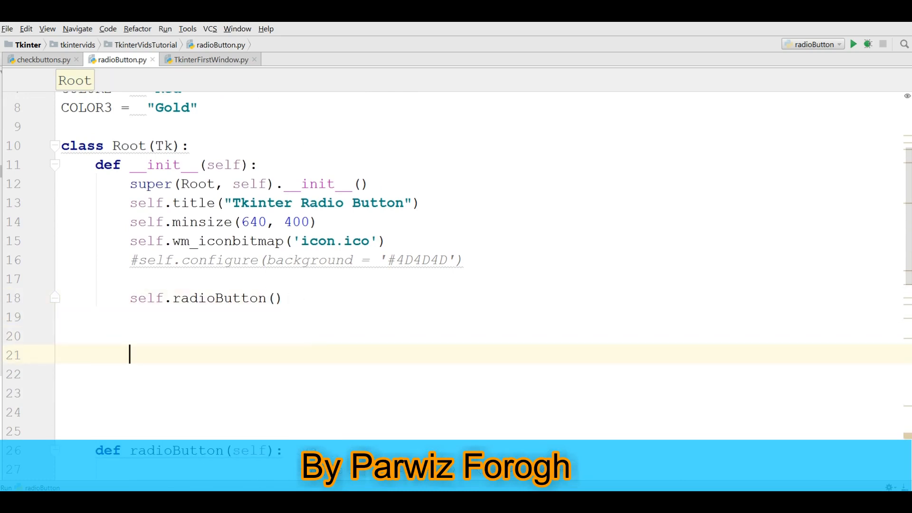
type("d")
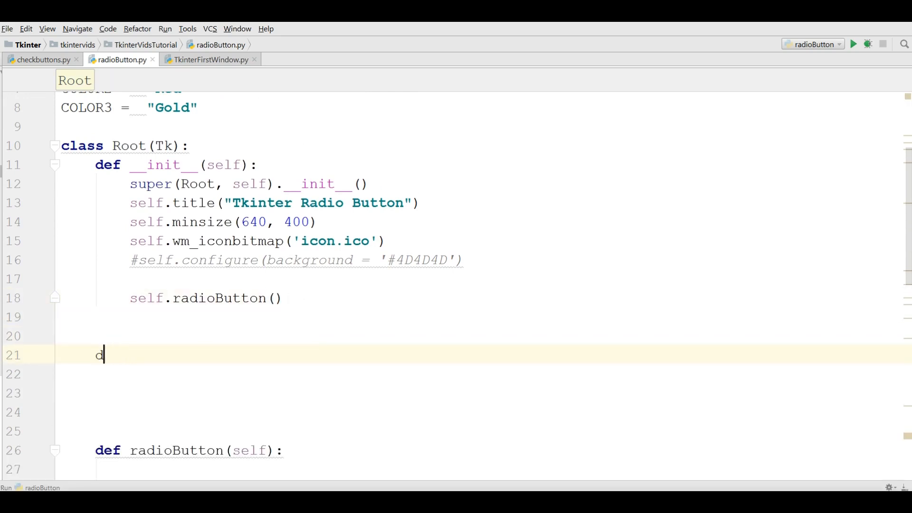
type("ef rad")
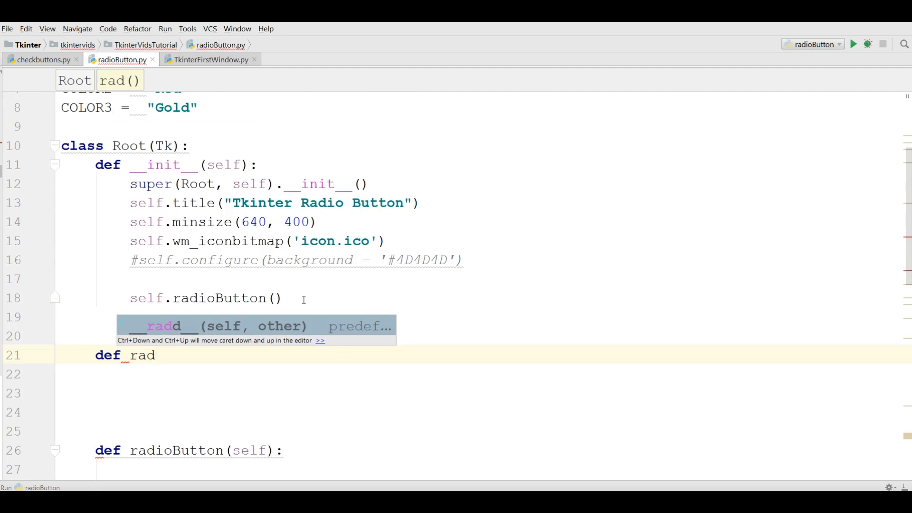
type("ioEvent")
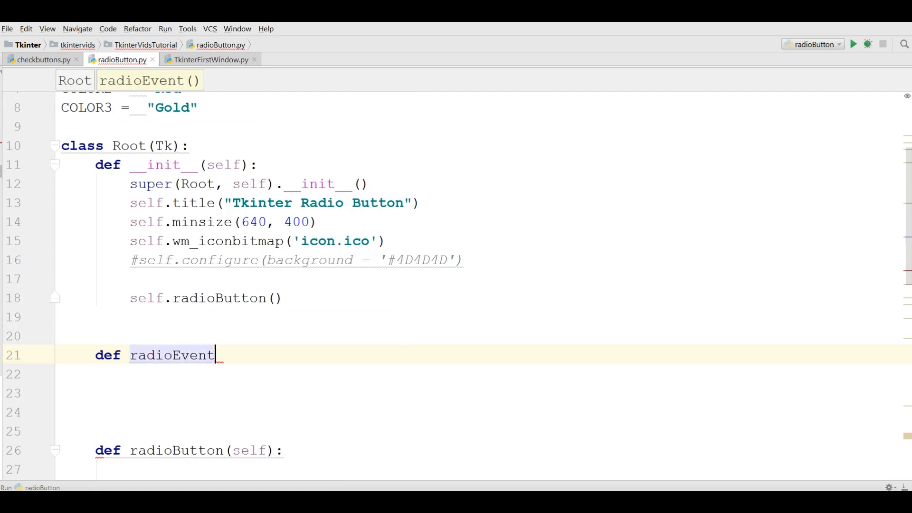
type("(self):")
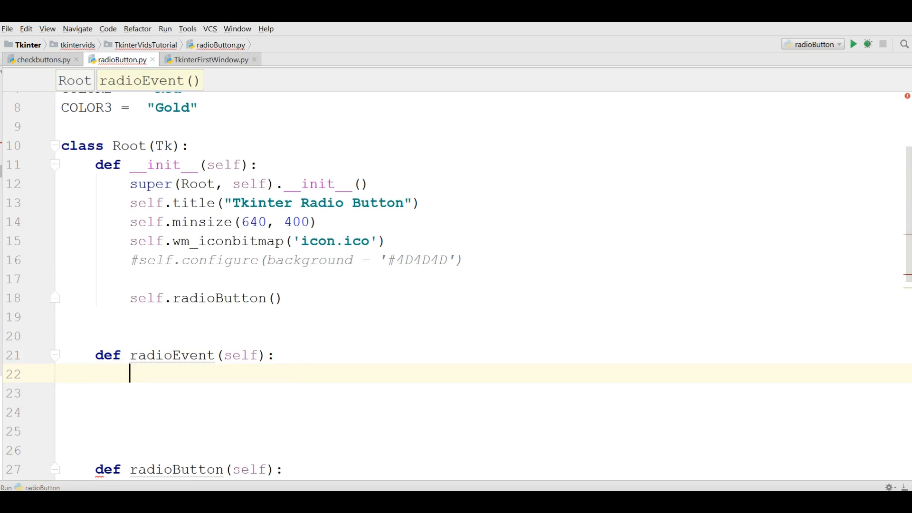
Assign radSelected = self.radValues.get() as the method's first line.
type("rad")
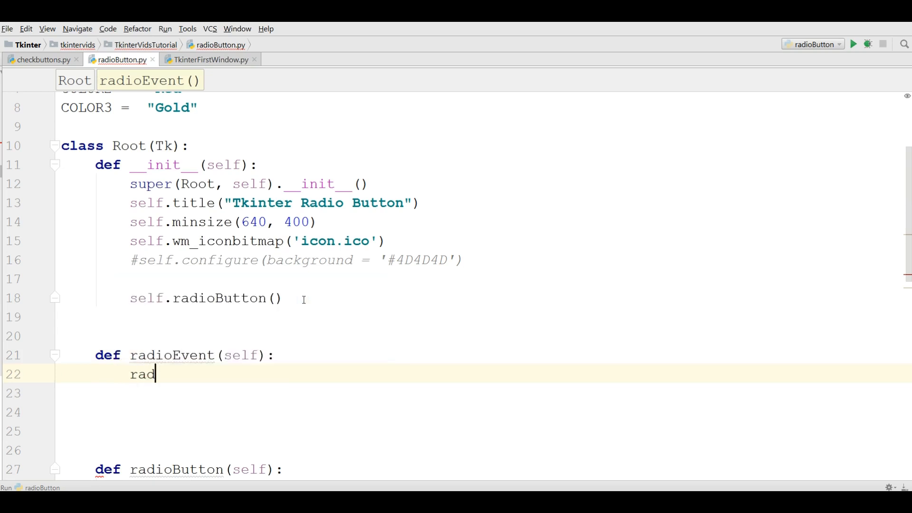
type("Selected")
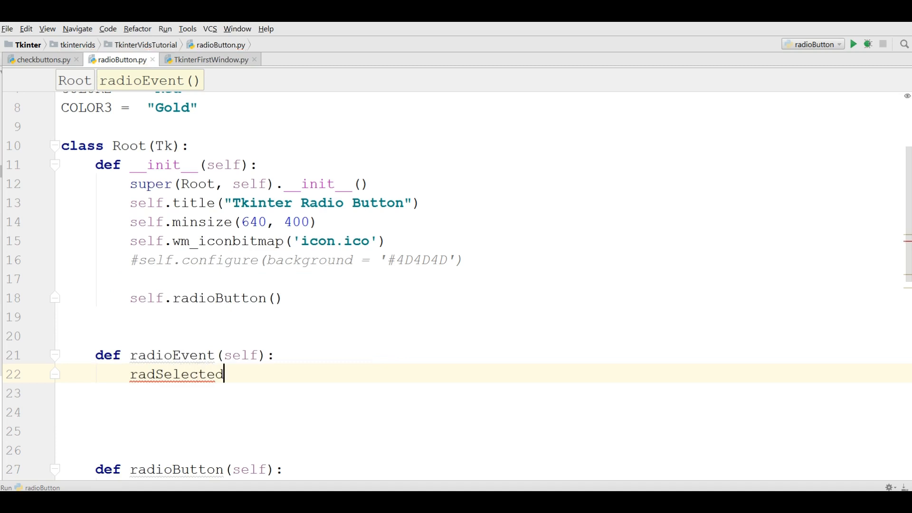
type("= self")
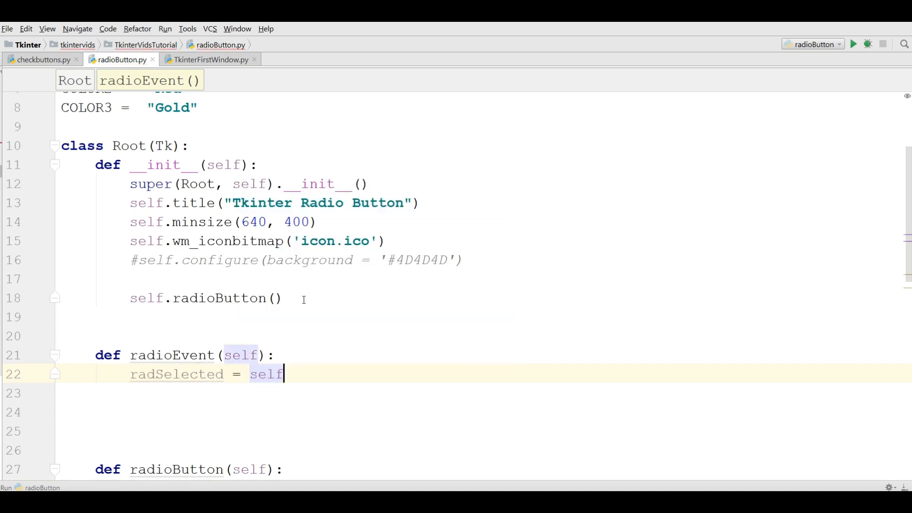
type(".radValues")
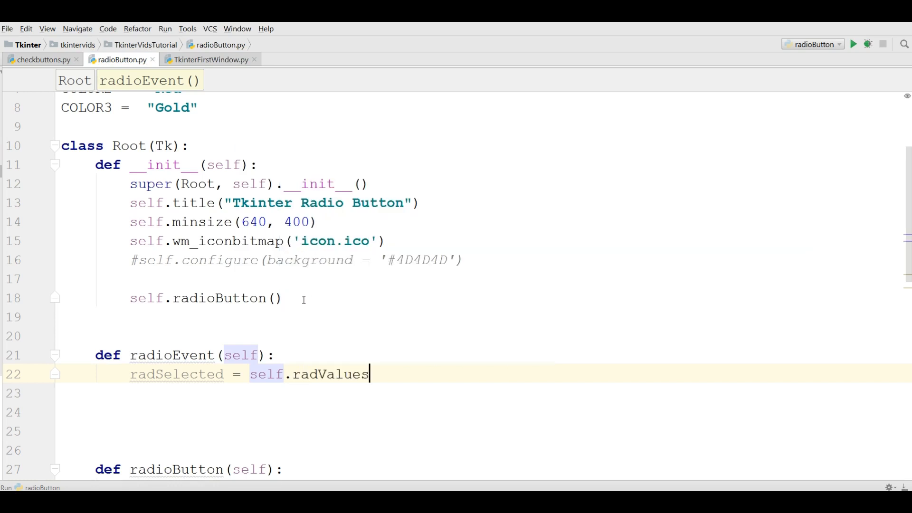
type(".get(")
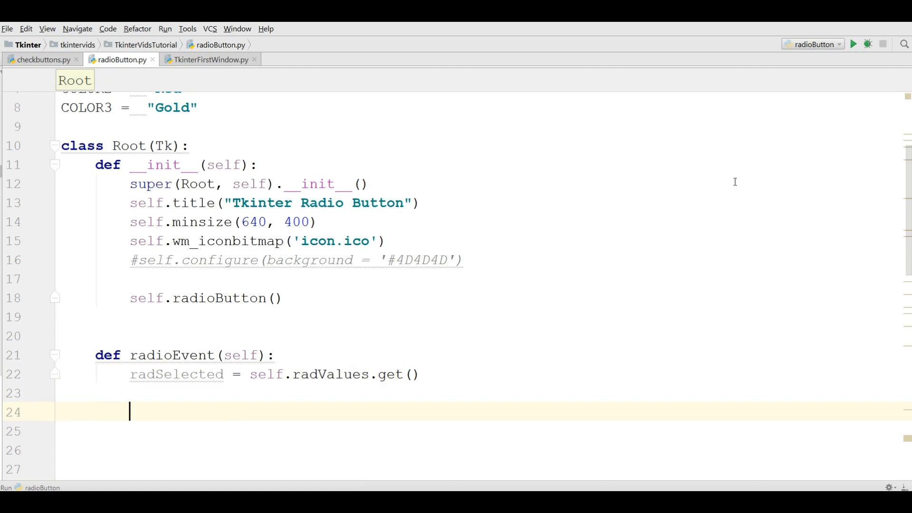
Add an if radSelected == 1 branch calling self.configure(background = COLOR1).
scroll("down", 3)
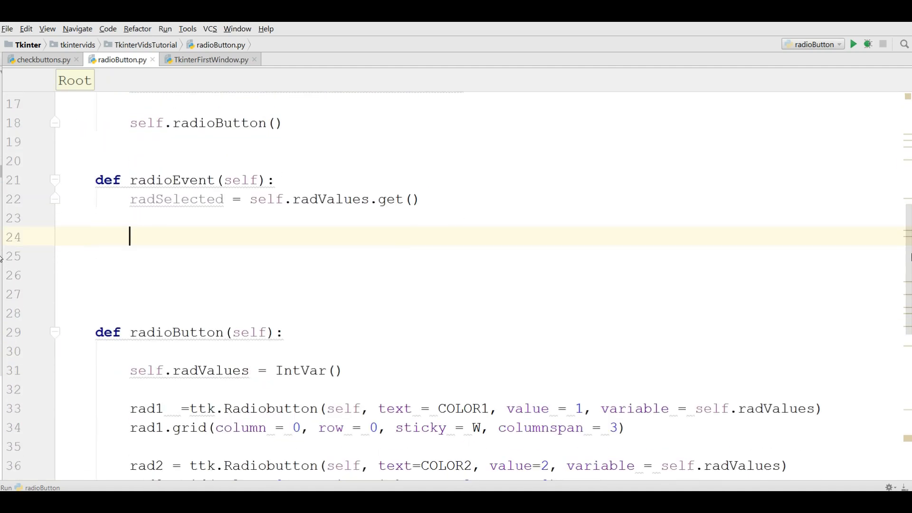
type("if")
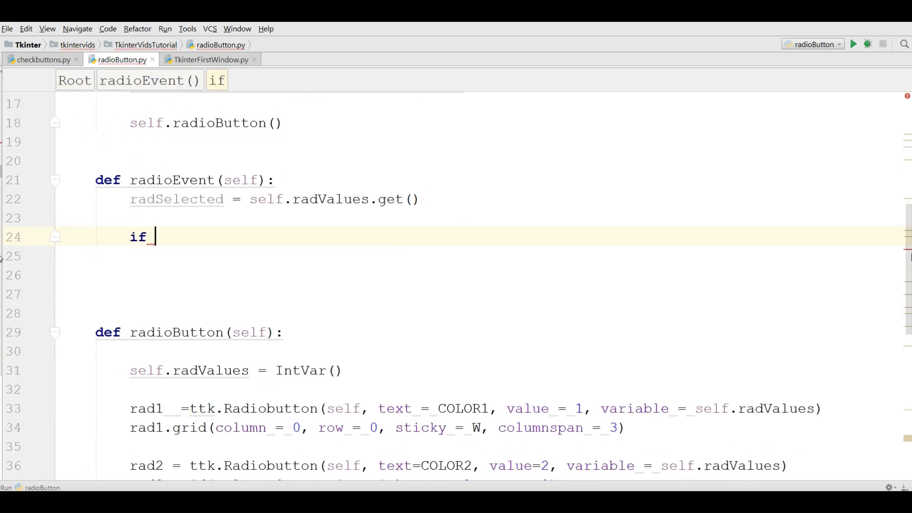
type("radSelected == 1:")
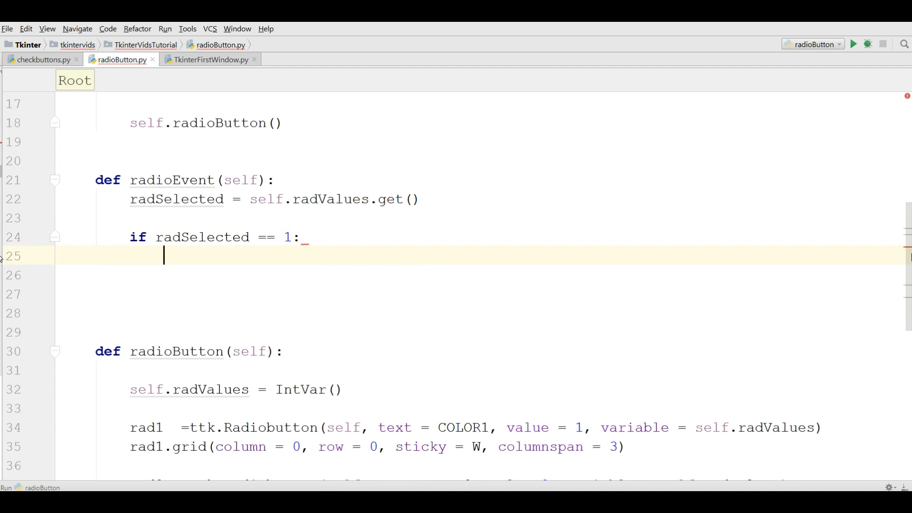
type("self.configure(")
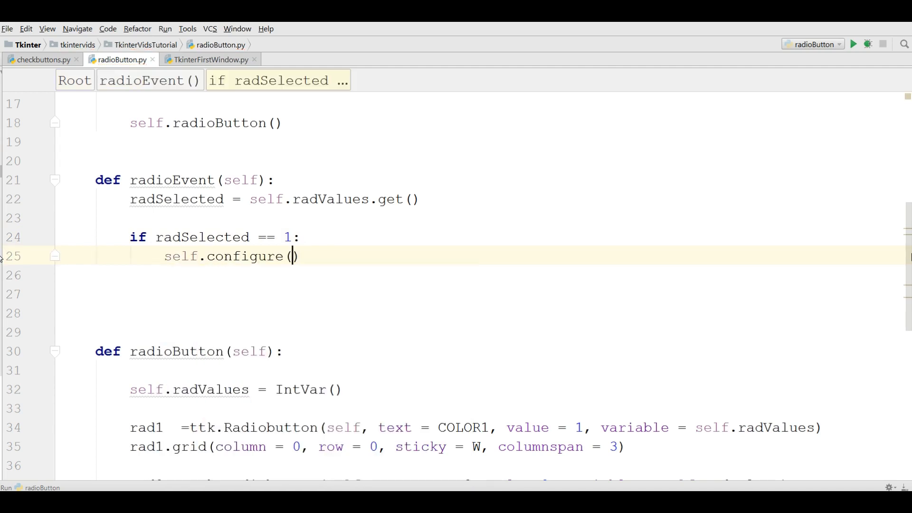
type("bac")
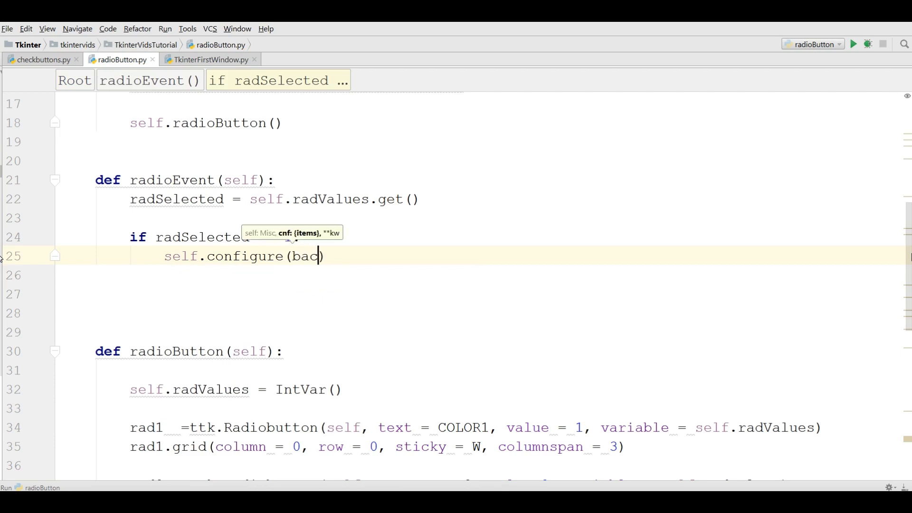
key("Backspace")
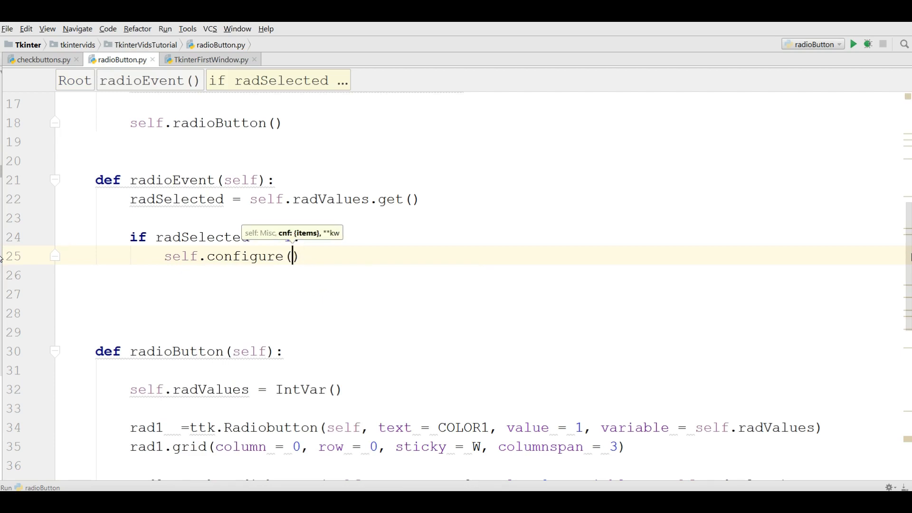
type("background =")
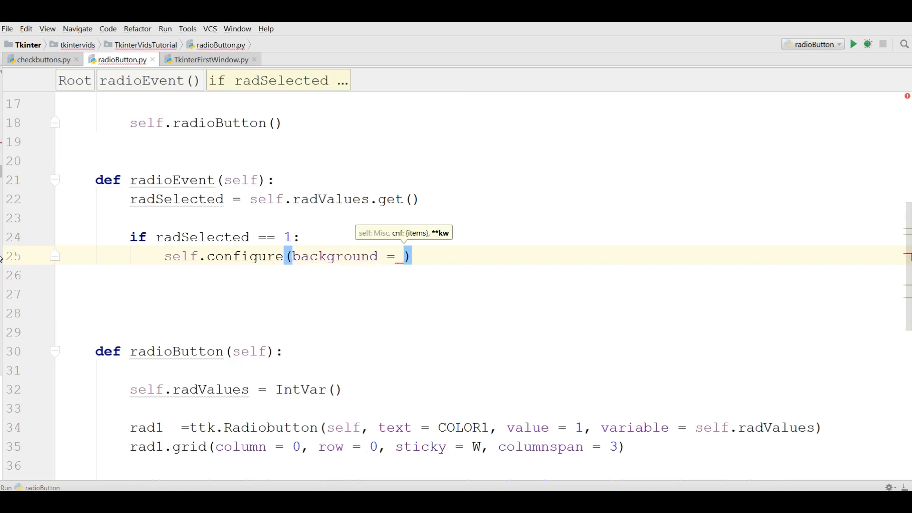
type("CO")
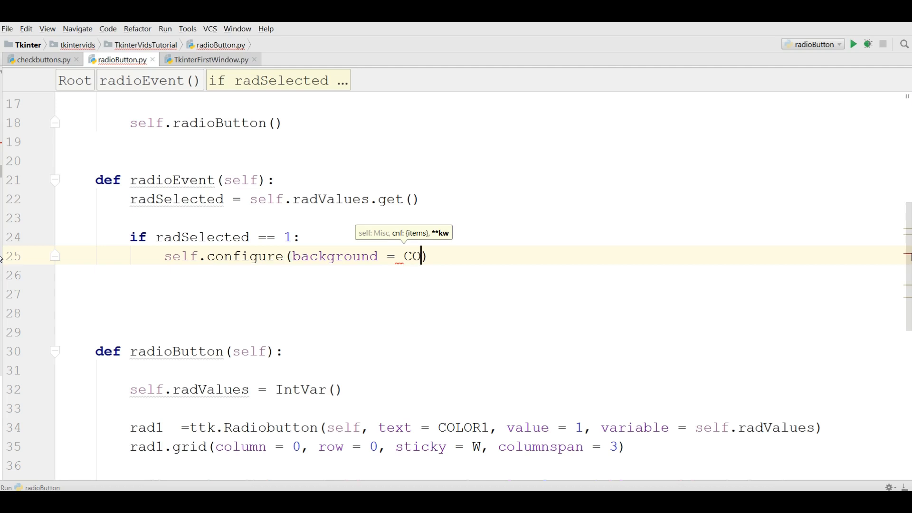
type("LOR1")
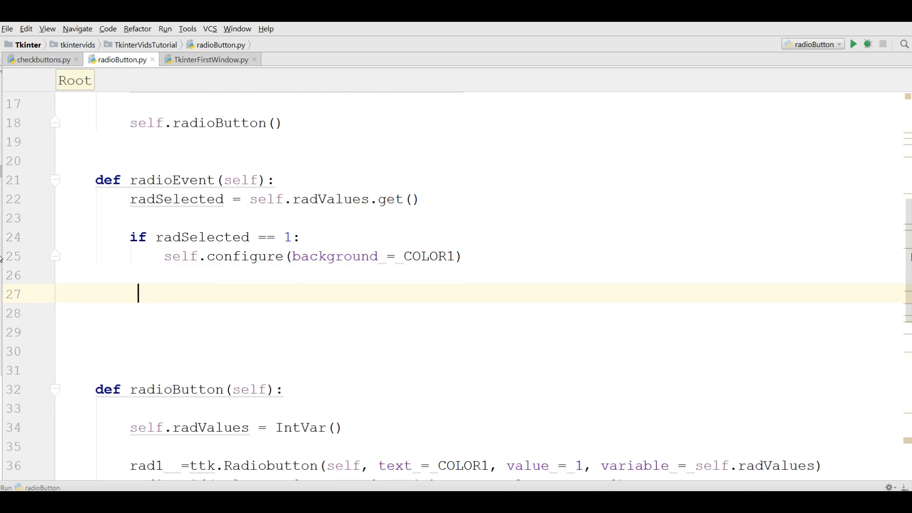
Add an elif radSelected == 2 branch calling self.configure(background = COLOR2).
type("elif")
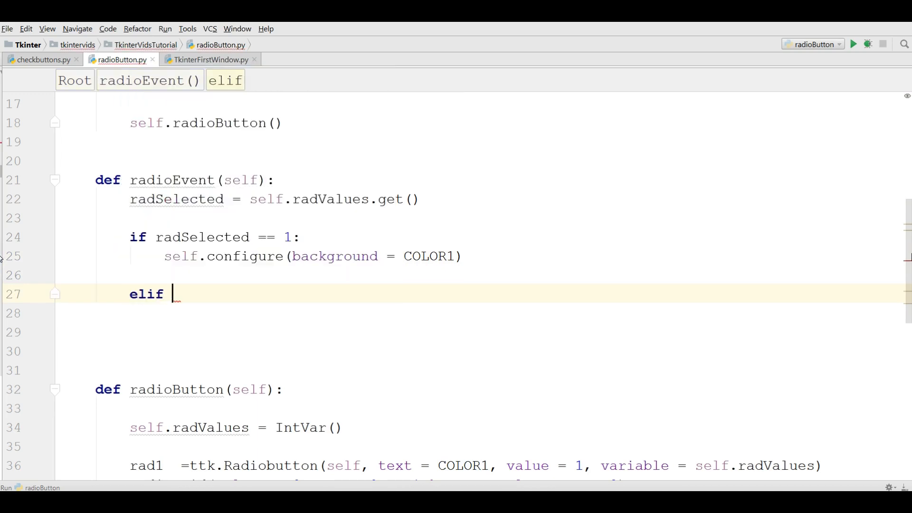
type("radSelected")
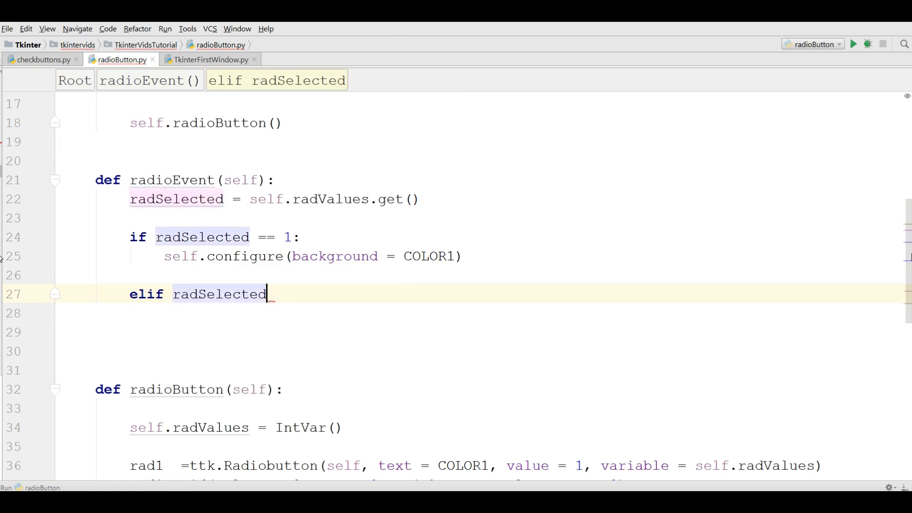
type("== 2:")
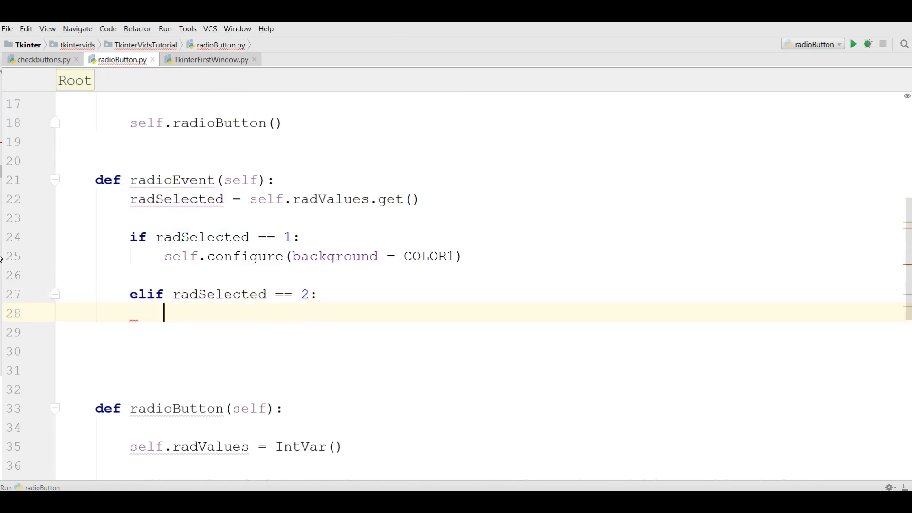
type("self.configure(back")
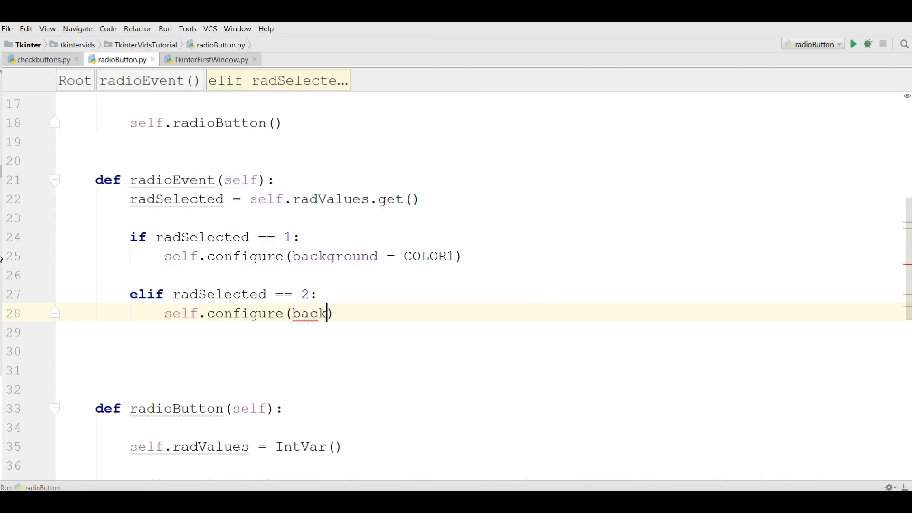
type("round =")
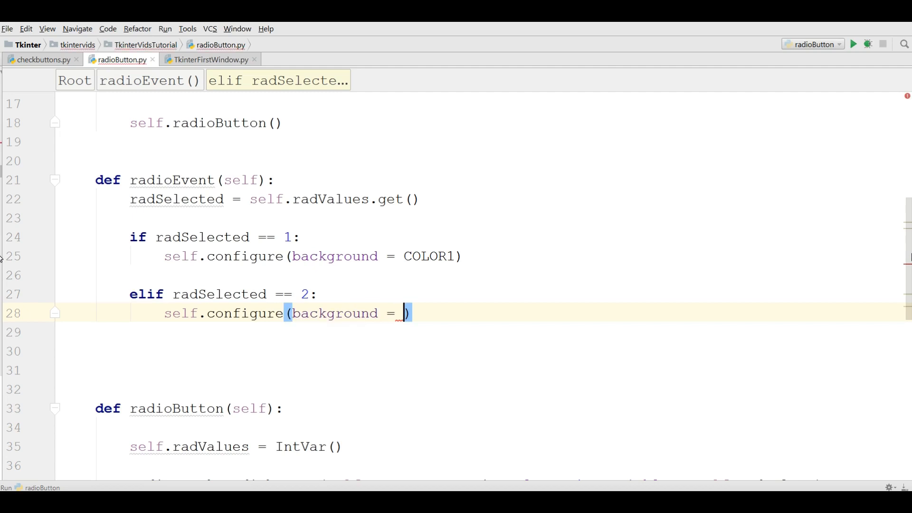
type("COLOR2")
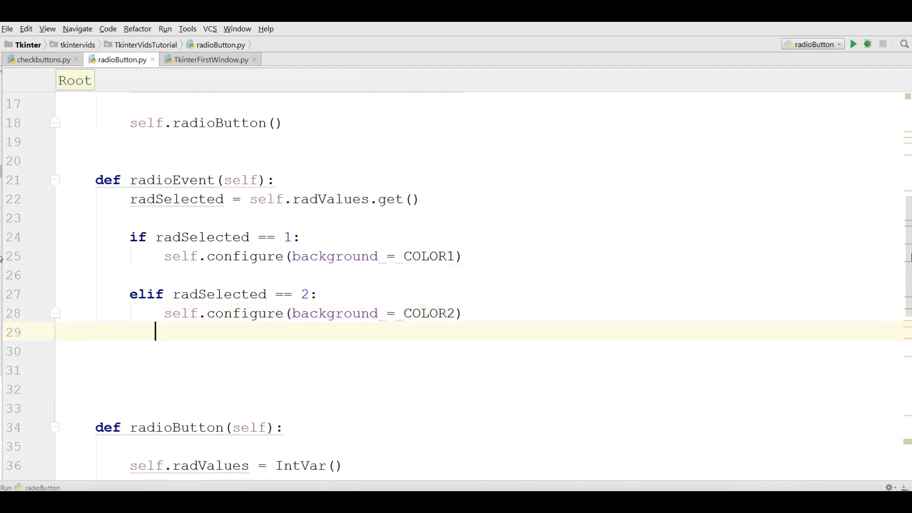
Add an elif radSelected == 3 branch calling self.configure(background = COLOR3).
type("elif")
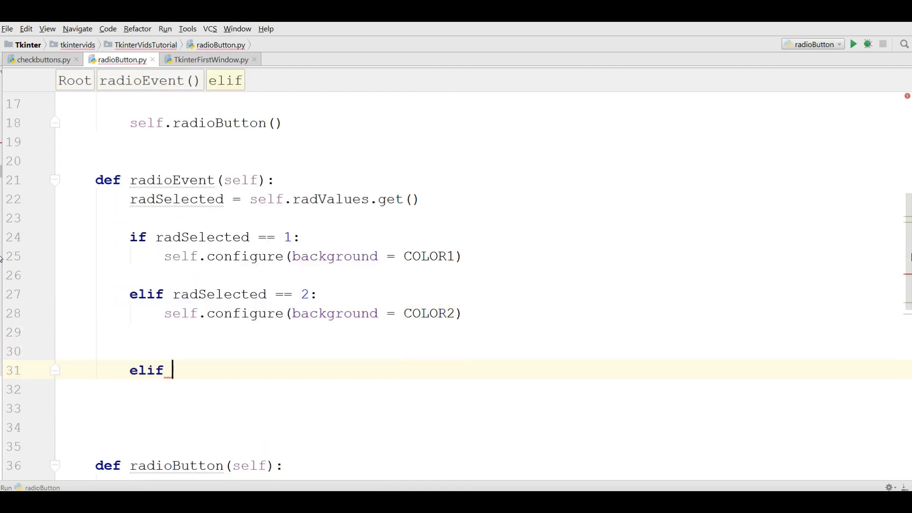
type("radSelected == 3:")
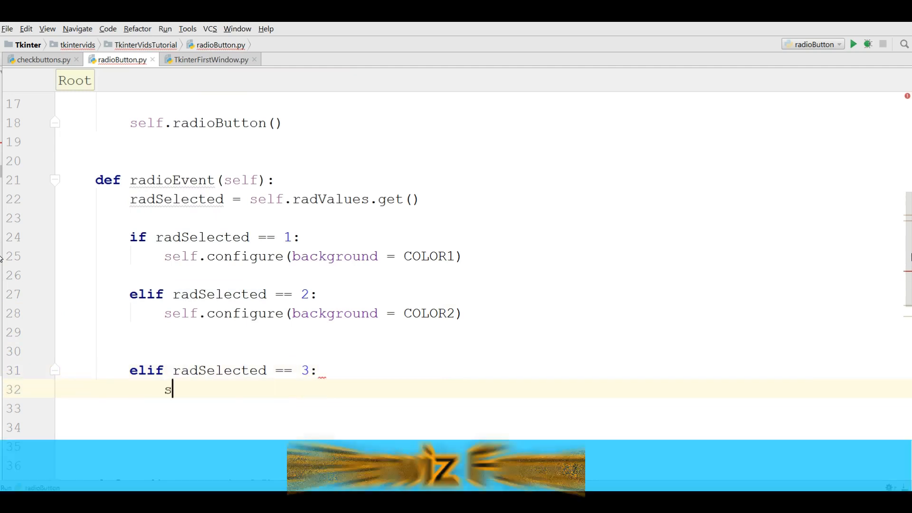
type("elf.configure(")
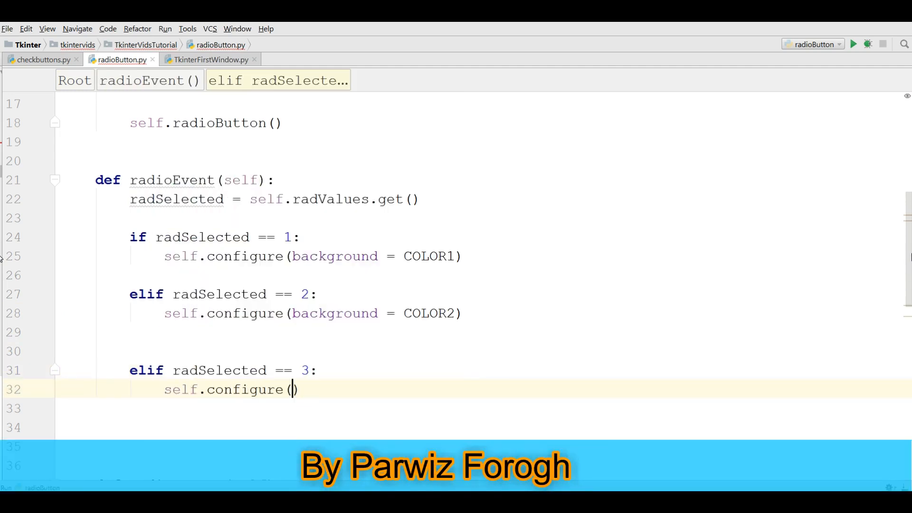
type("background =")
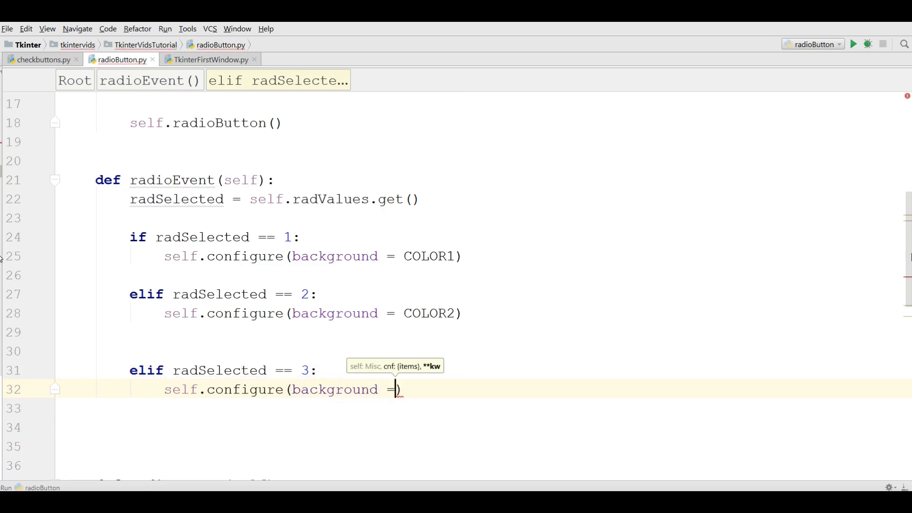
type("COLOR3")
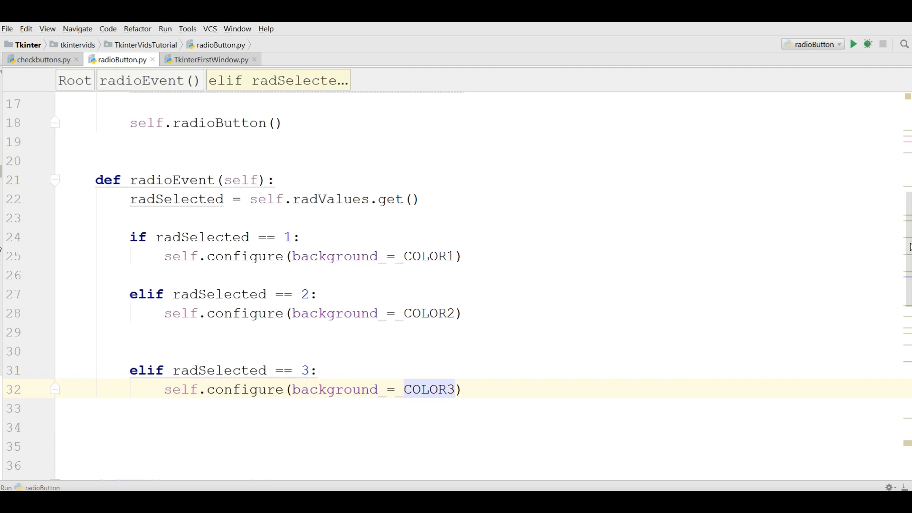
Give the first radio button the argument command = self.radioEvent.
scroll("down", 3)
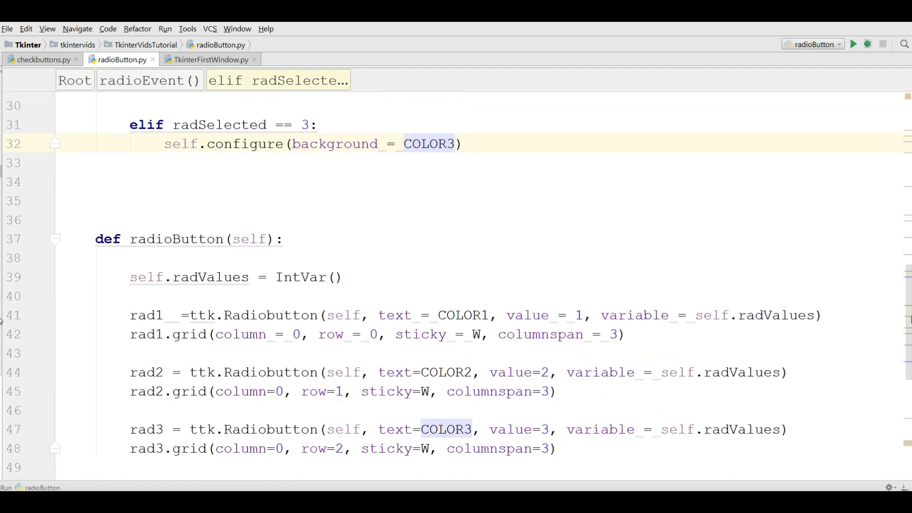
scroll("down", 3)
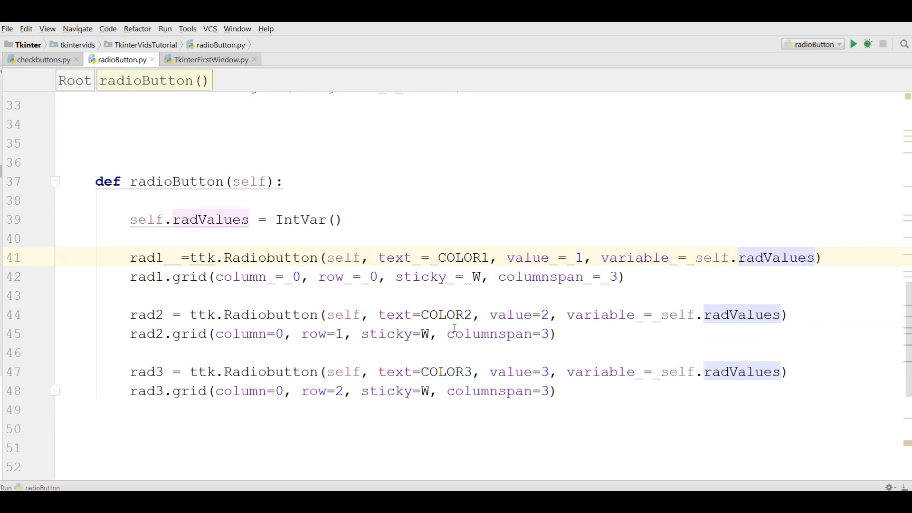
mouse_move(860, 336)
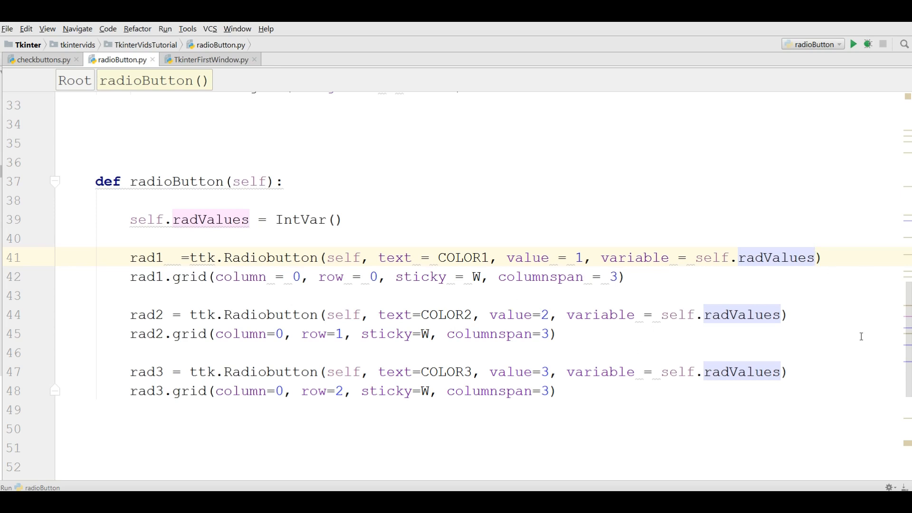
type(", command")
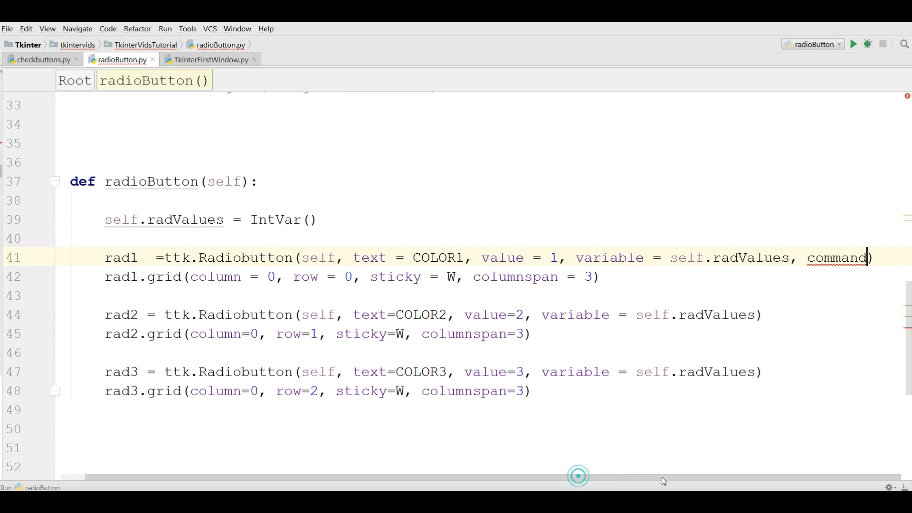
type("=")
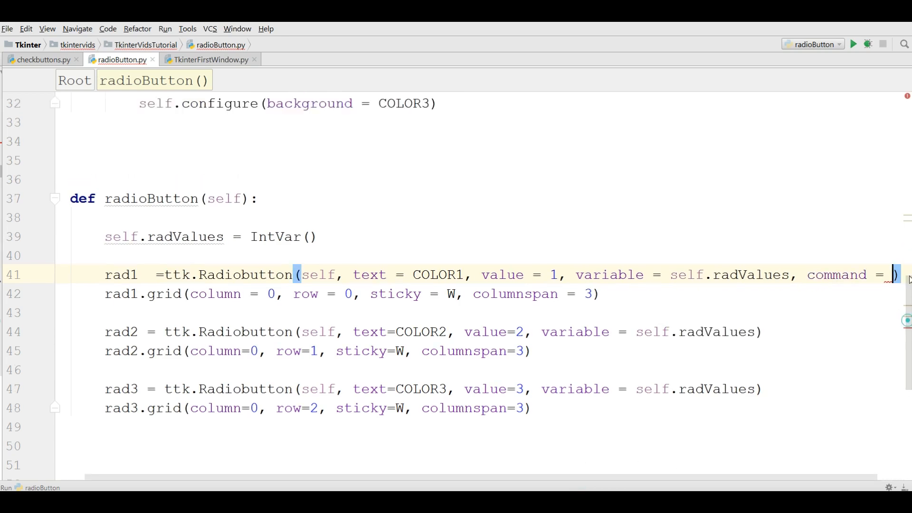
scroll("down", 3)
type("self.")
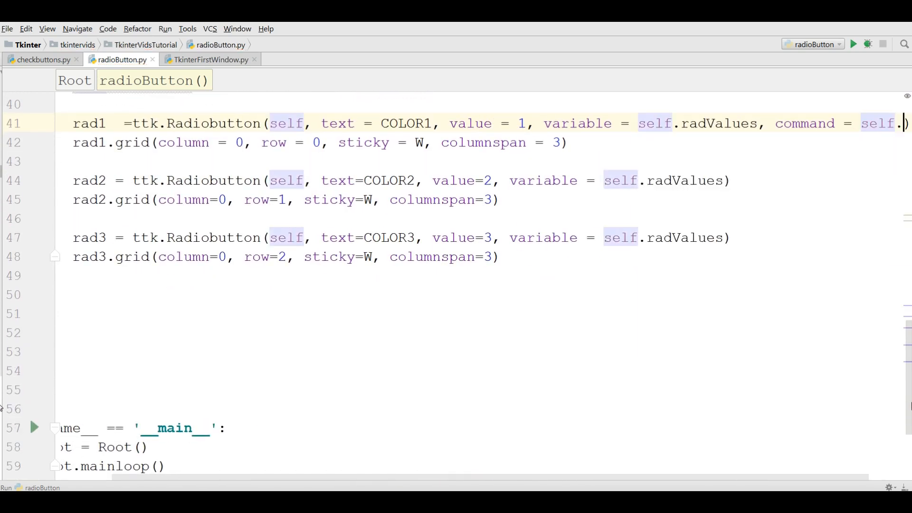
type("radioEvent")
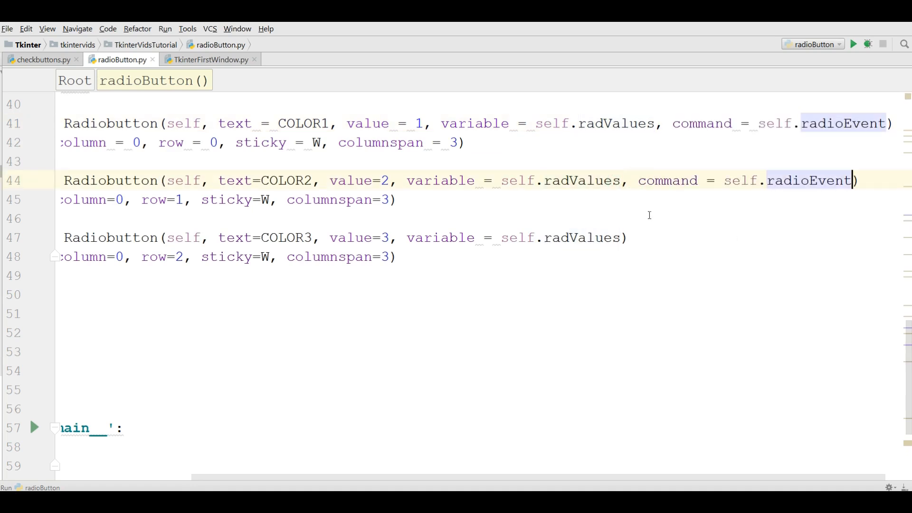
Give the remaining radio buttons command = self.radioEvent as well.
type(",")
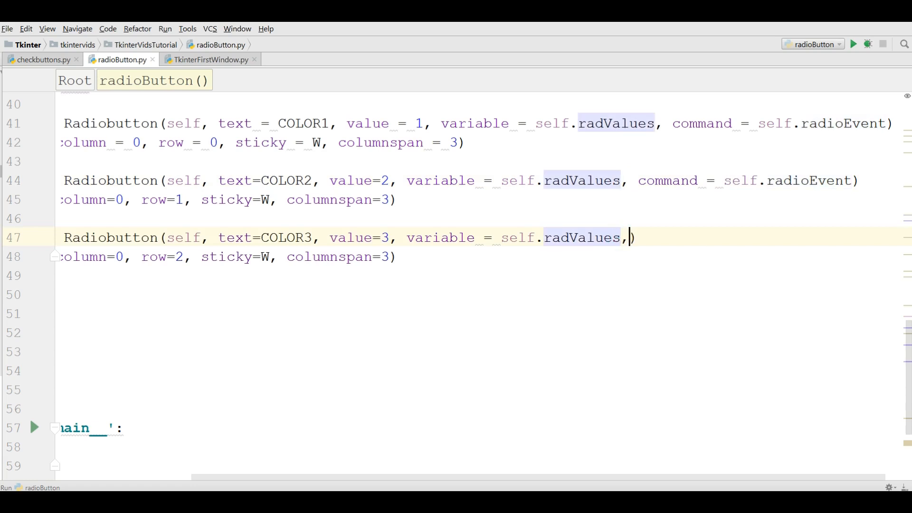
type("command = self.radioEvent")
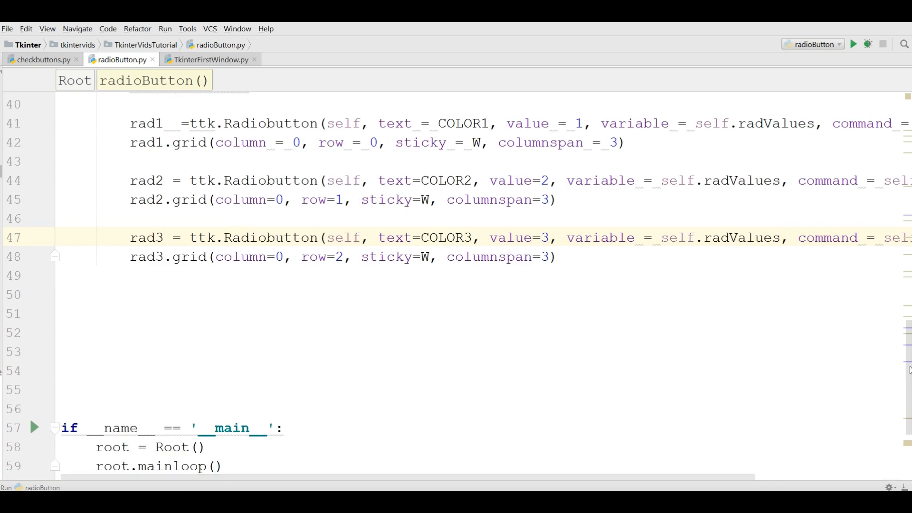
scroll("up", 3)
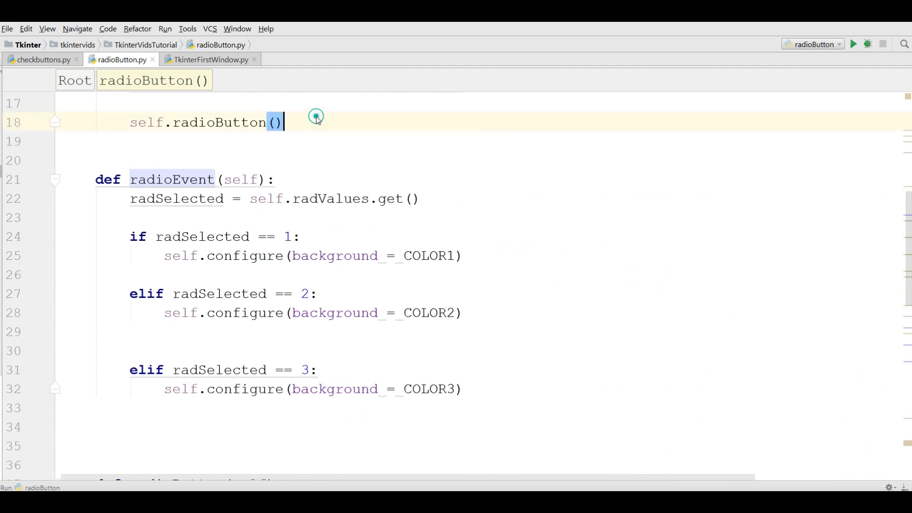
Run the app and choose Red then Gold, leaving the window background gold.
left_click(853, 45)
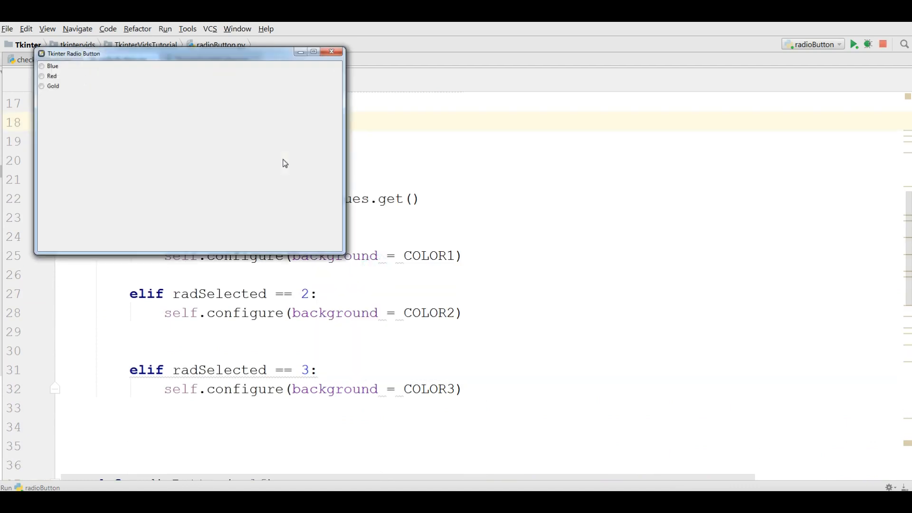
left_click_drag(189, 54, 349, 134)
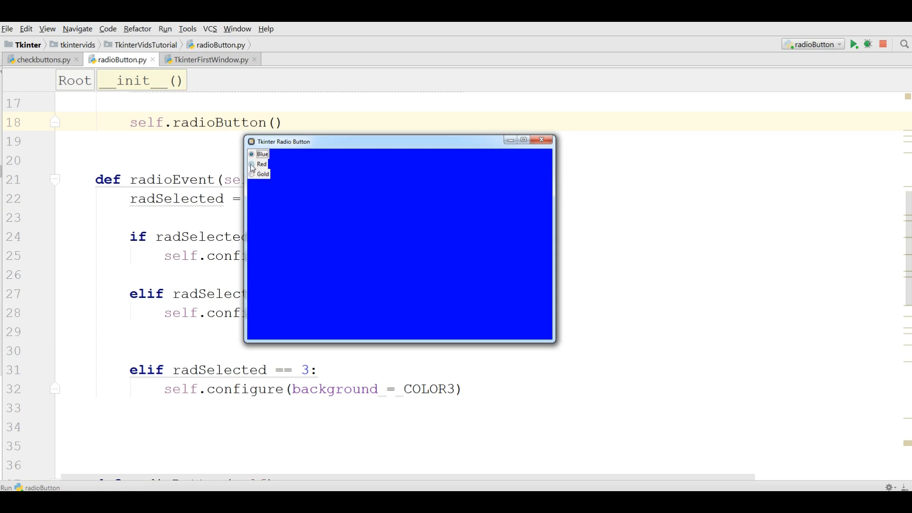
left_click(251, 164)
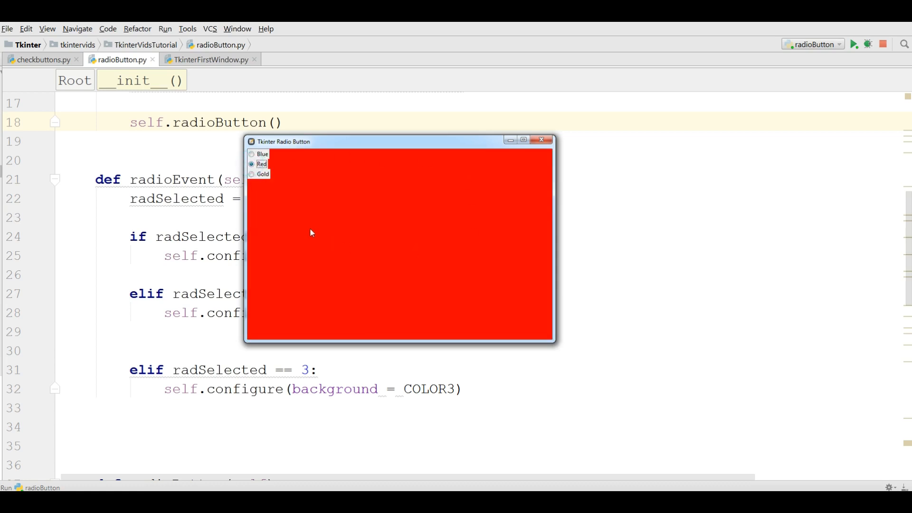
left_click(252, 174)
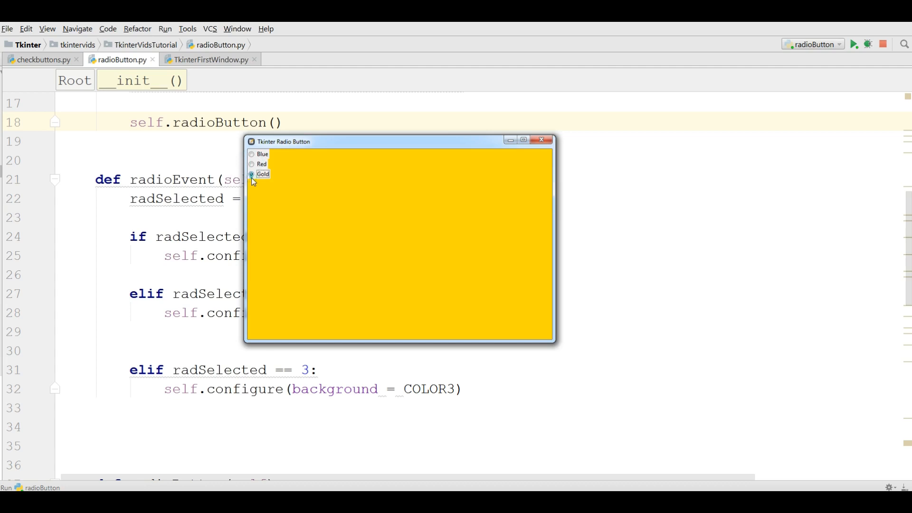
mouse_move(344, 263)
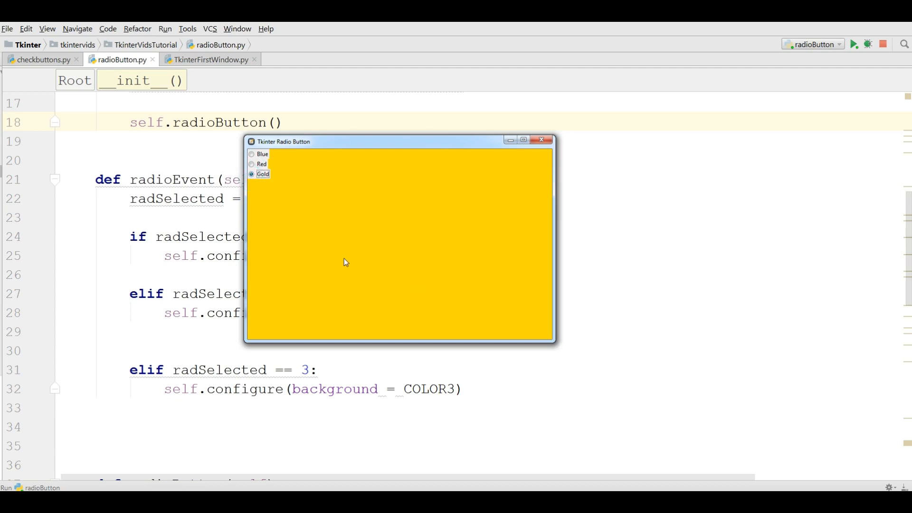